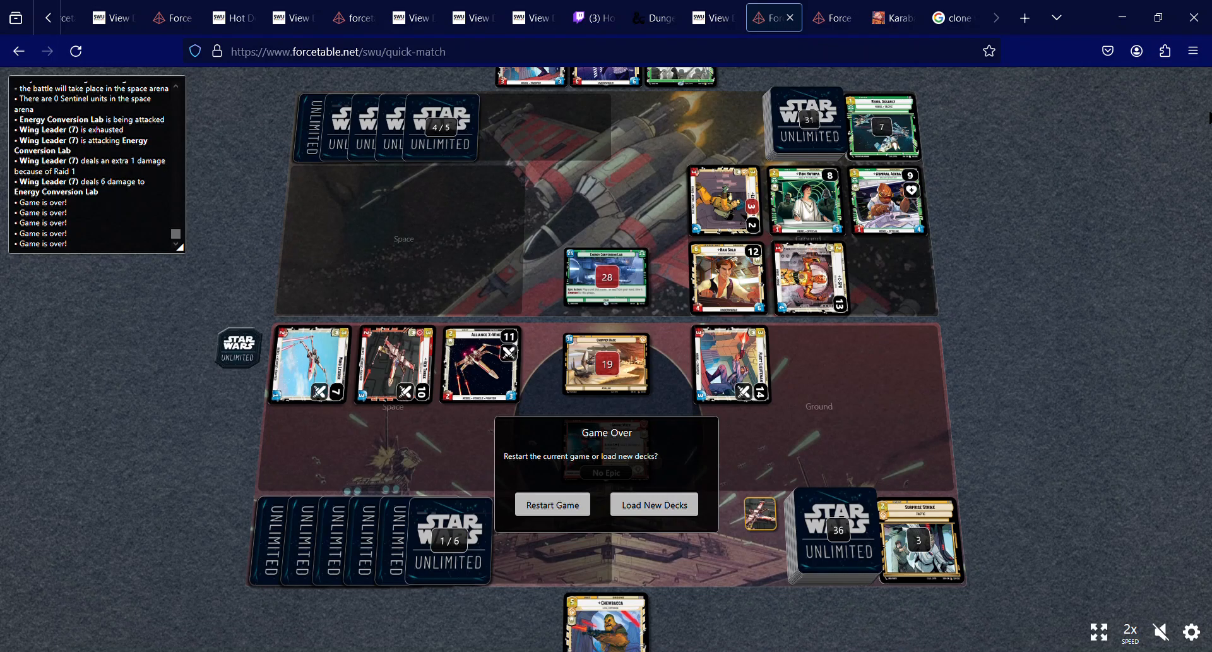
mouse_move(1021, 341)
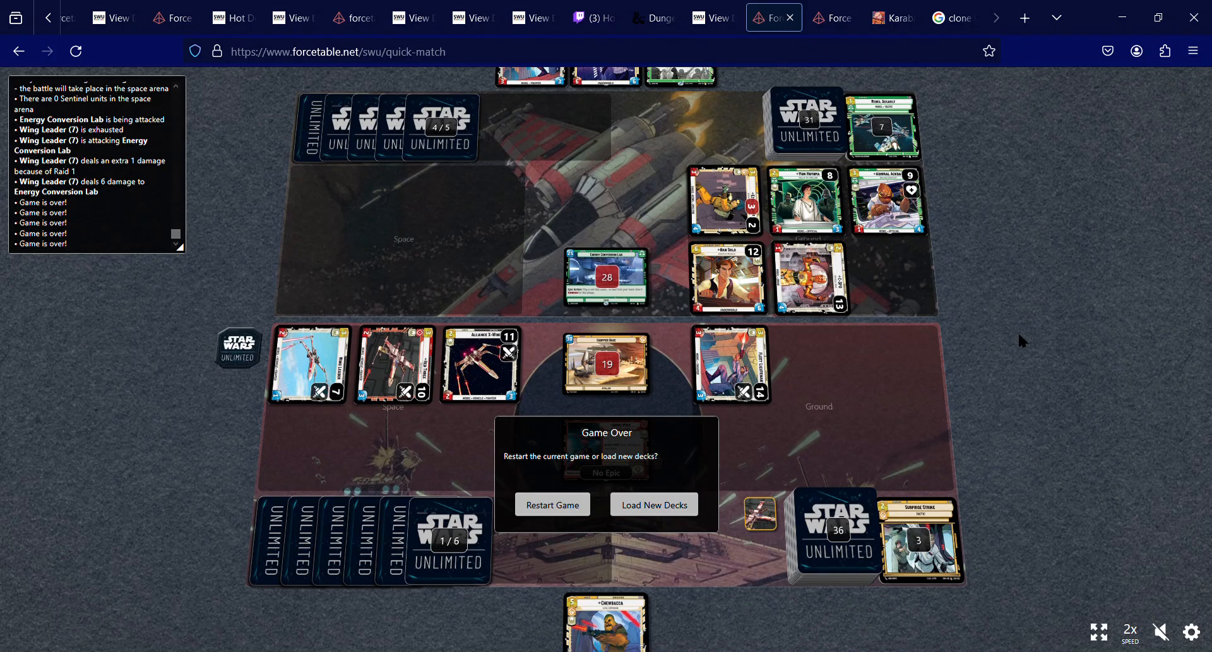
mouse_move(570, 506)
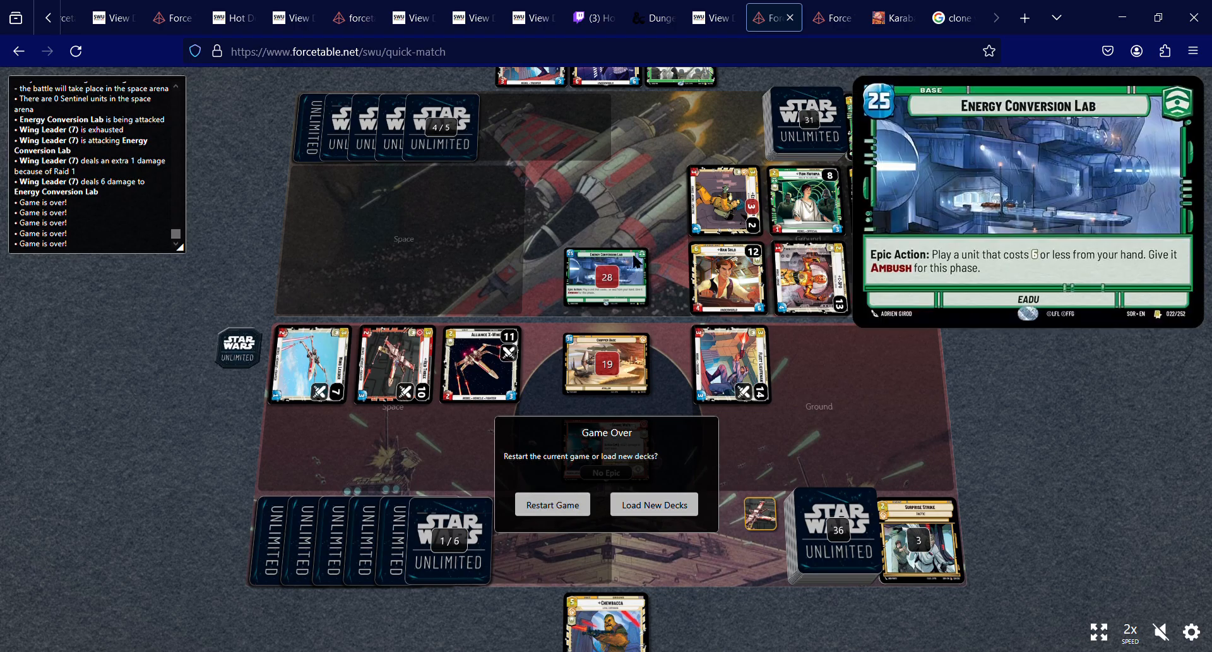
mouse_move(618, 373)
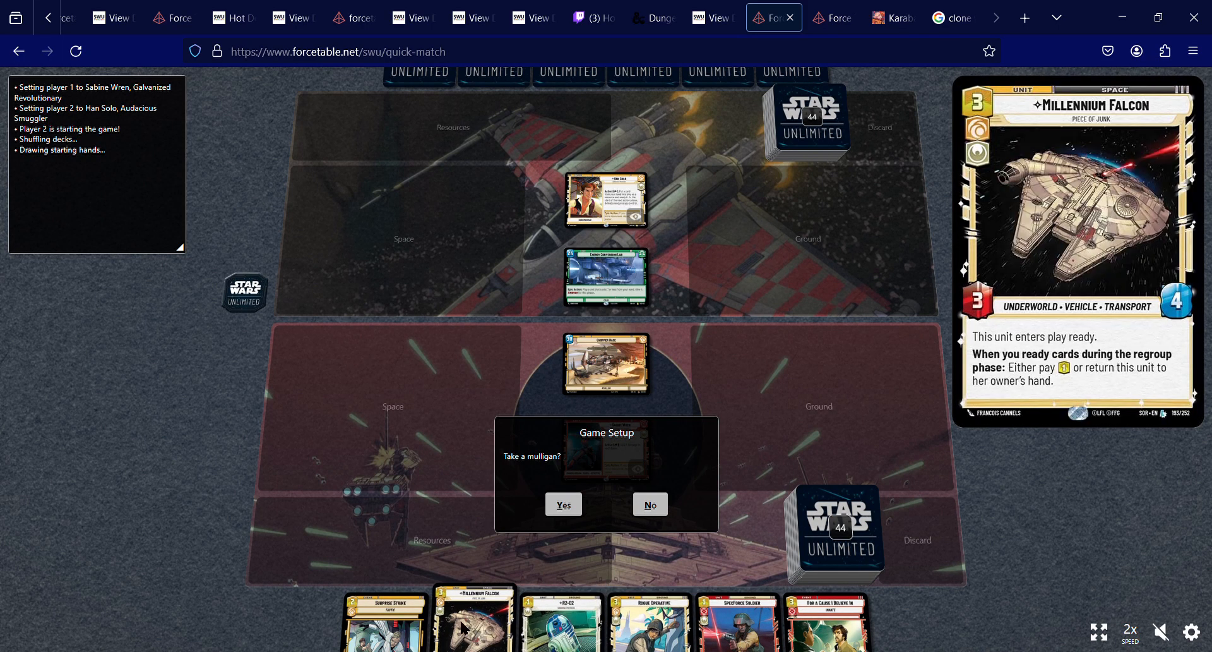
mouse_move(735, 621)
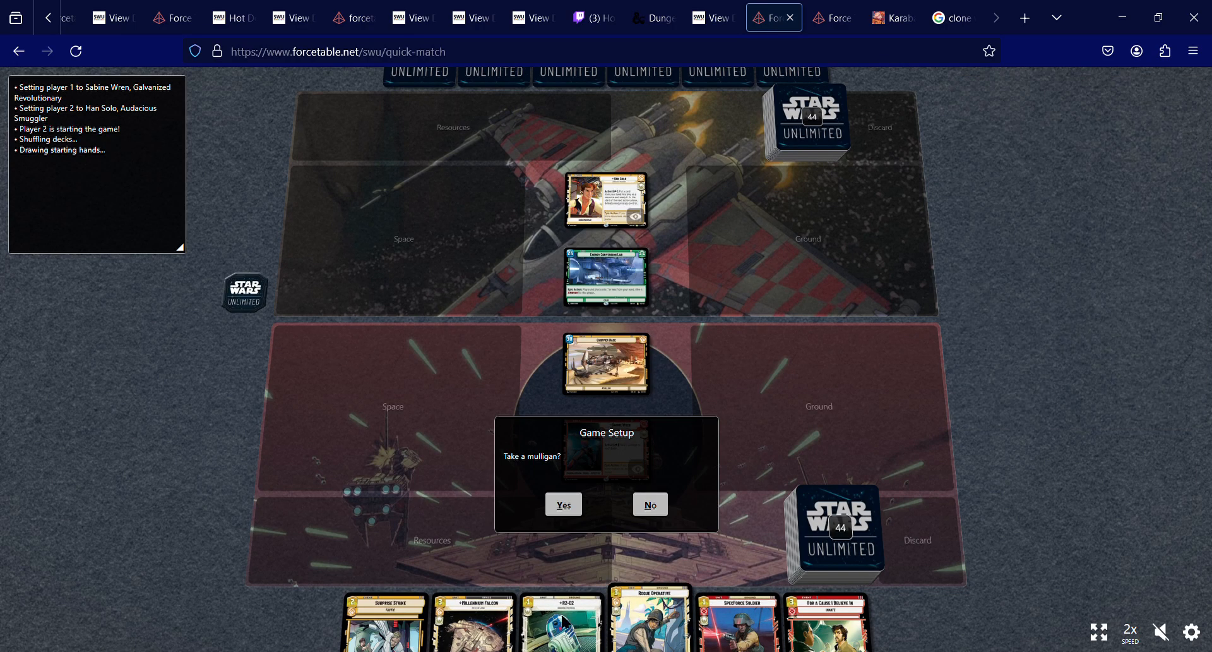
mouse_move(472, 624)
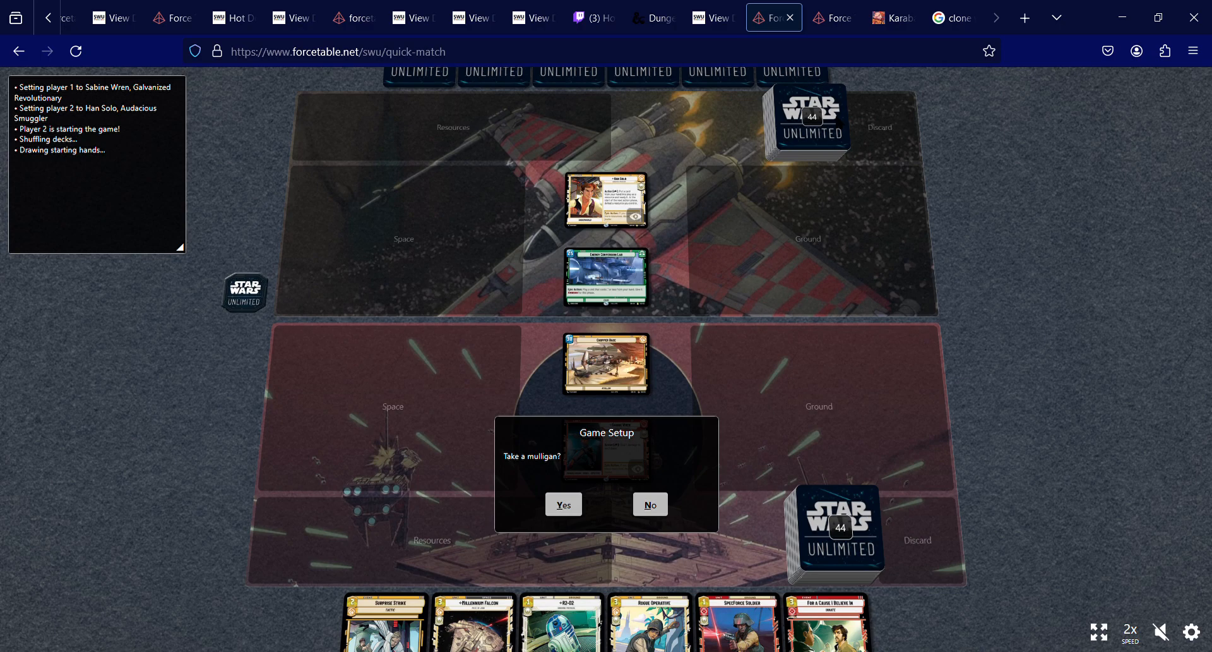
mouse_move(718, 565)
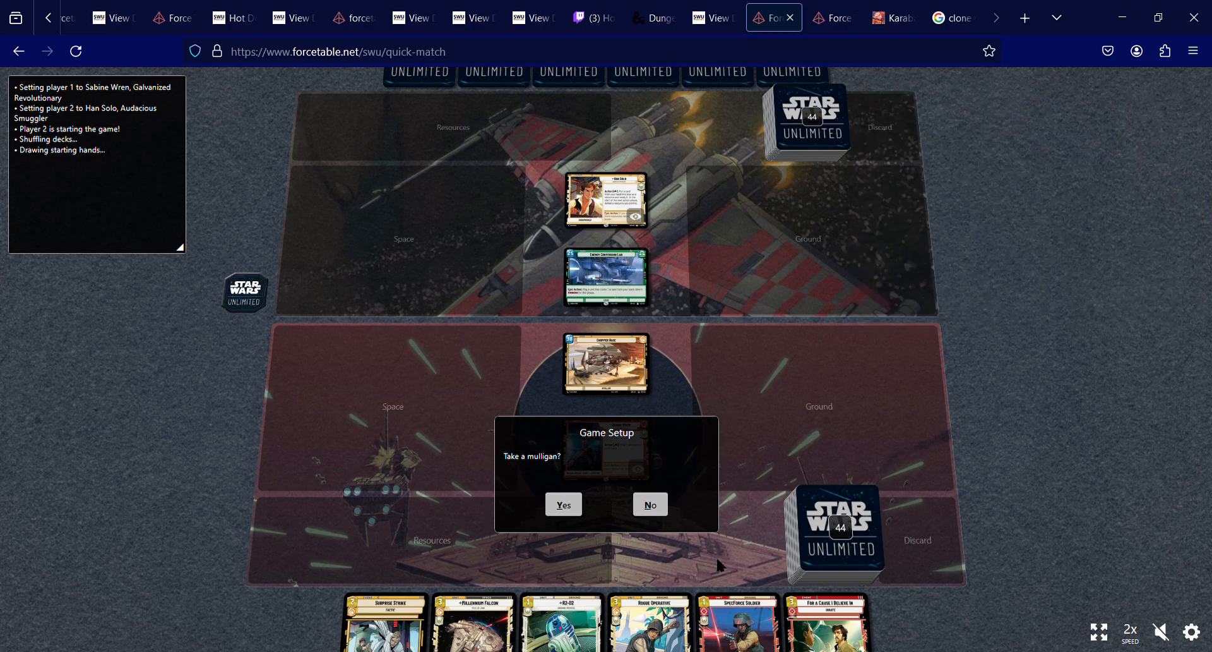
mouse_move(649, 508)
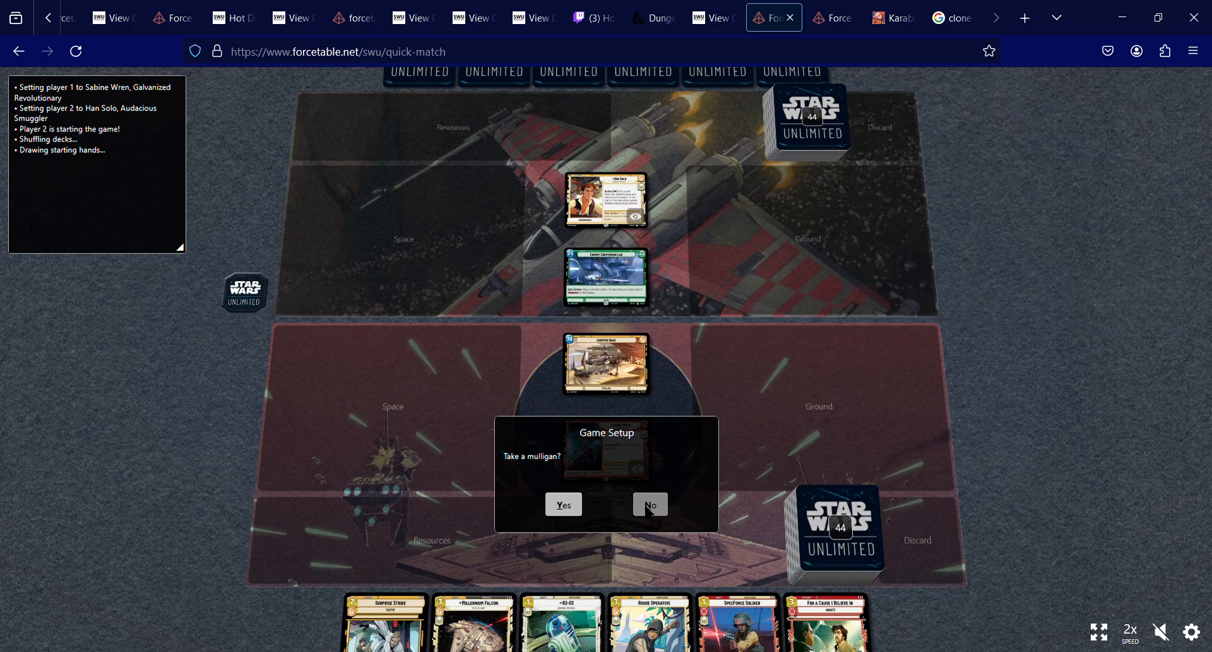
Decline the mulligan and keep the starting hand.
click(650, 503)
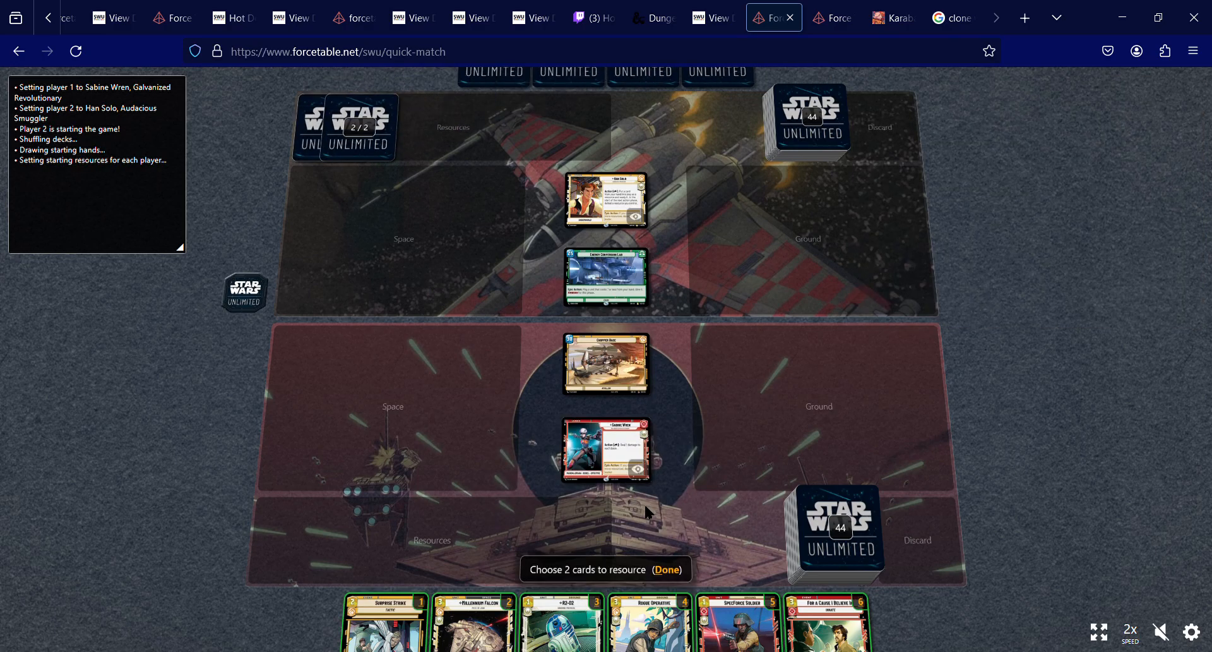
mouse_move(740, 625)
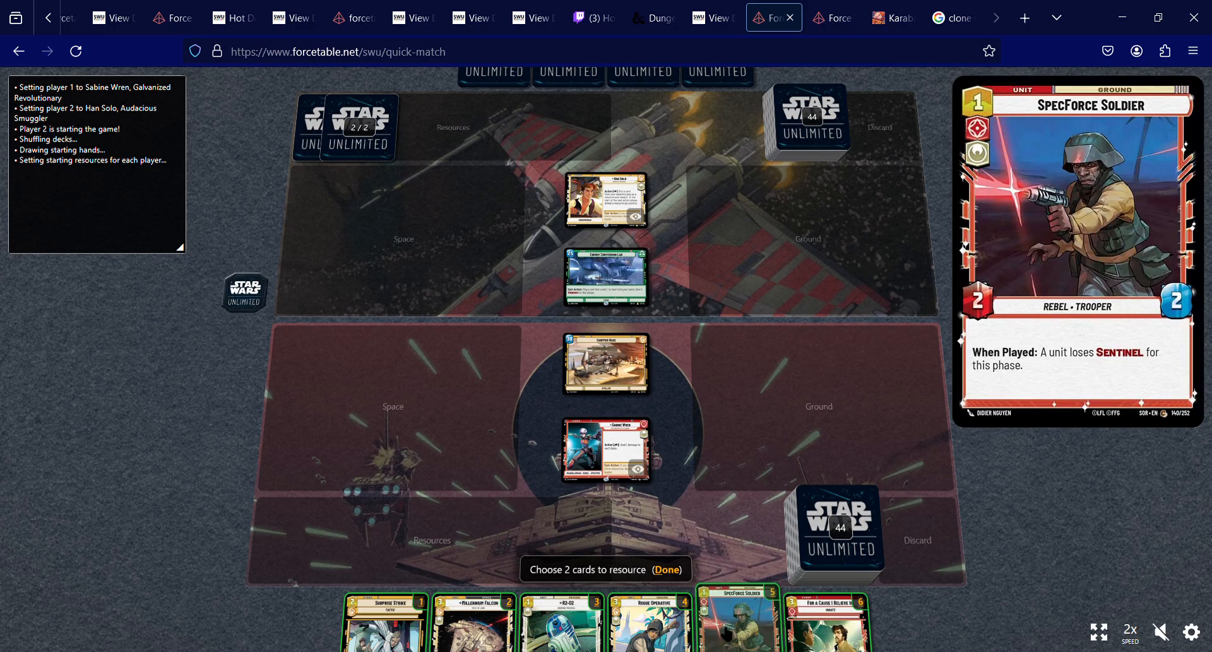
mouse_move(383, 630)
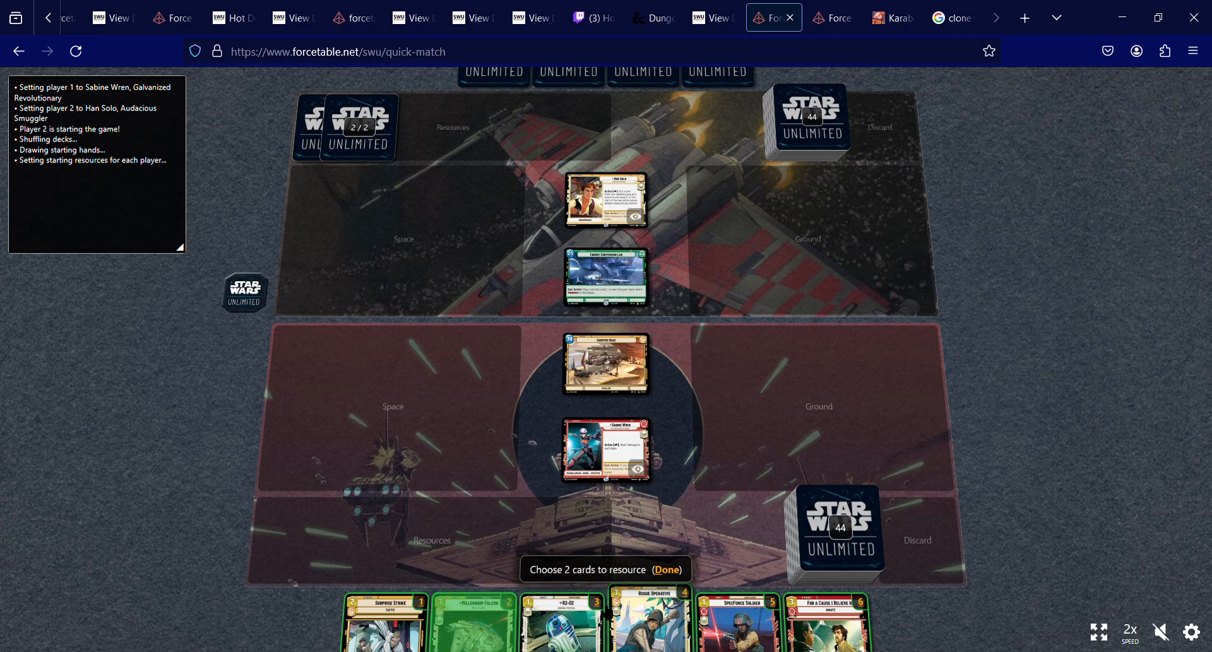
mouse_move(678, 627)
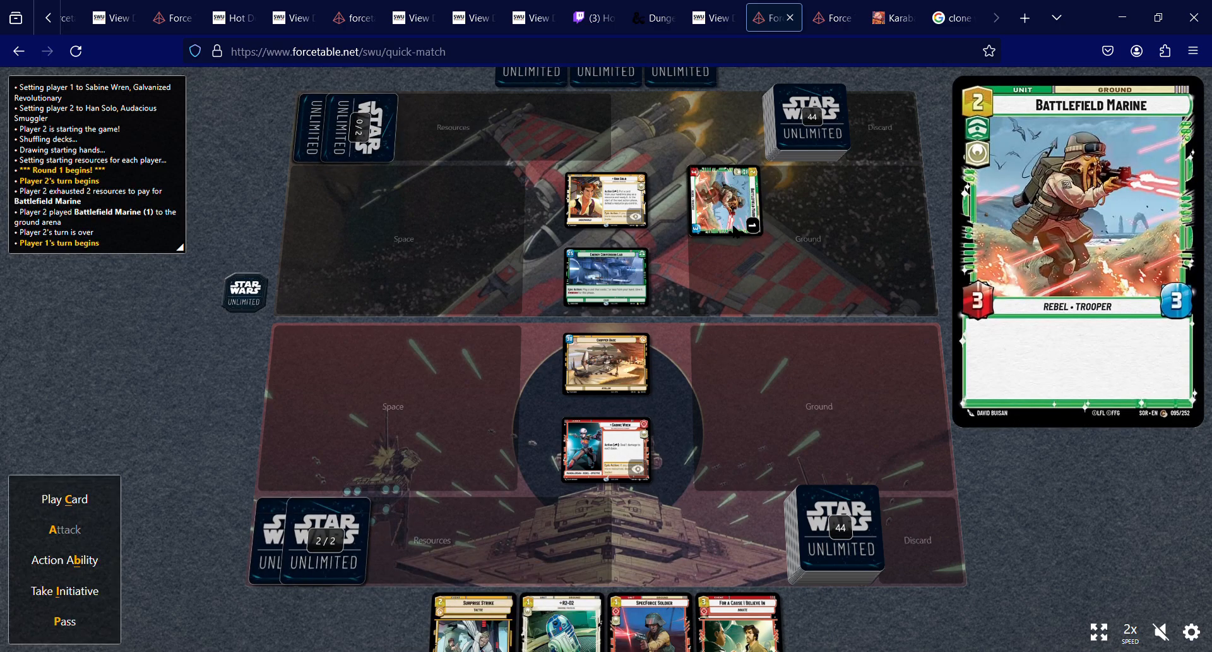
mouse_move(63, 498)
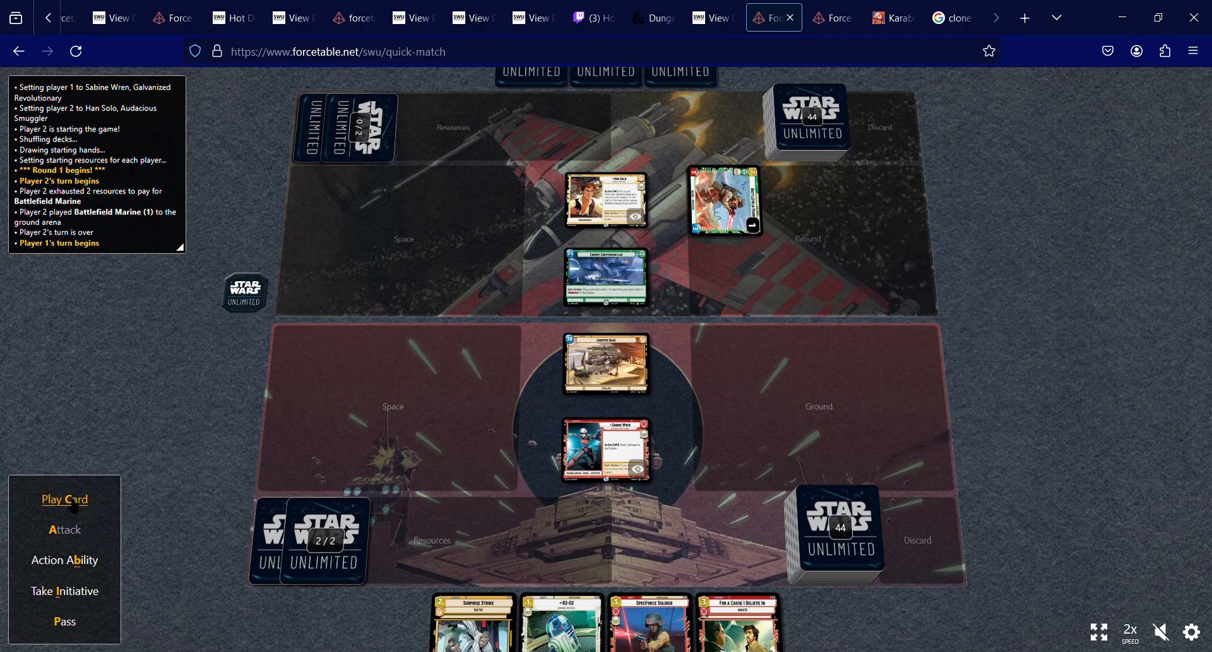
mouse_move(613, 449)
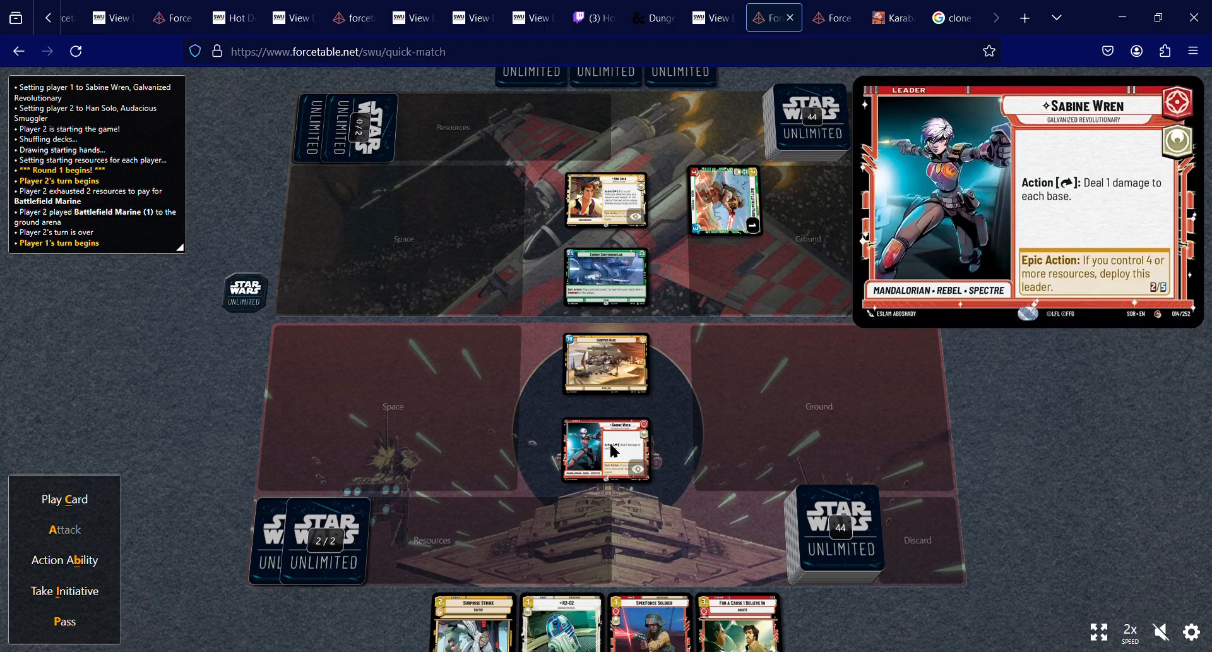
mouse_move(615, 458)
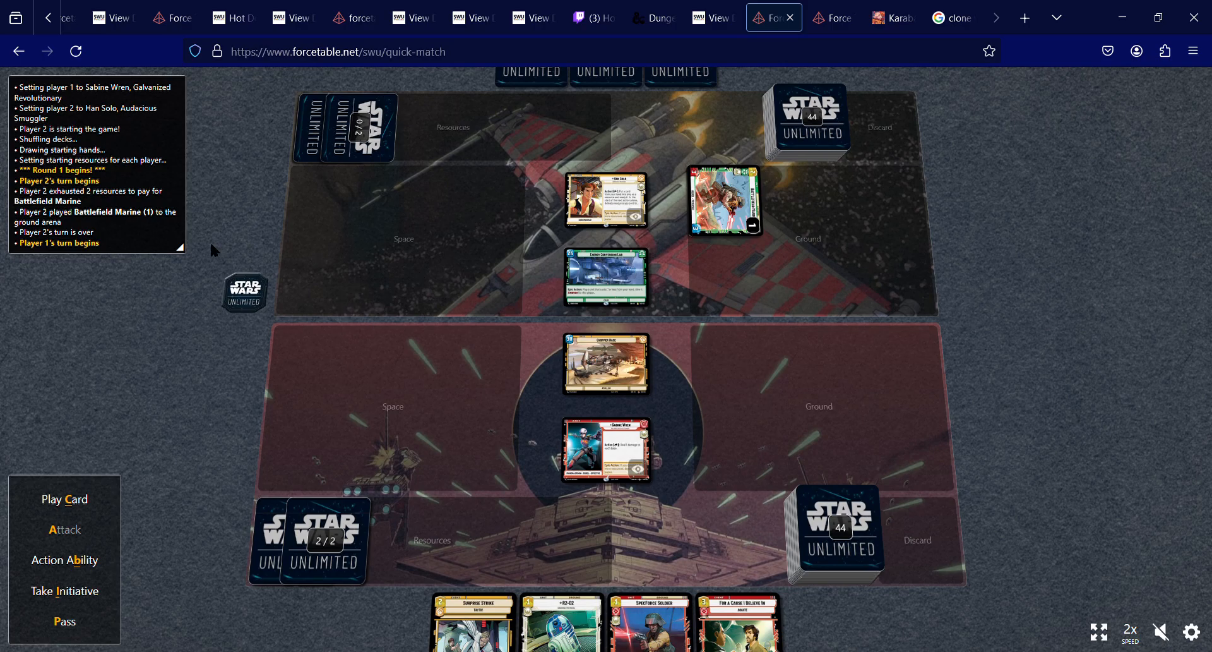
mouse_move(191, 454)
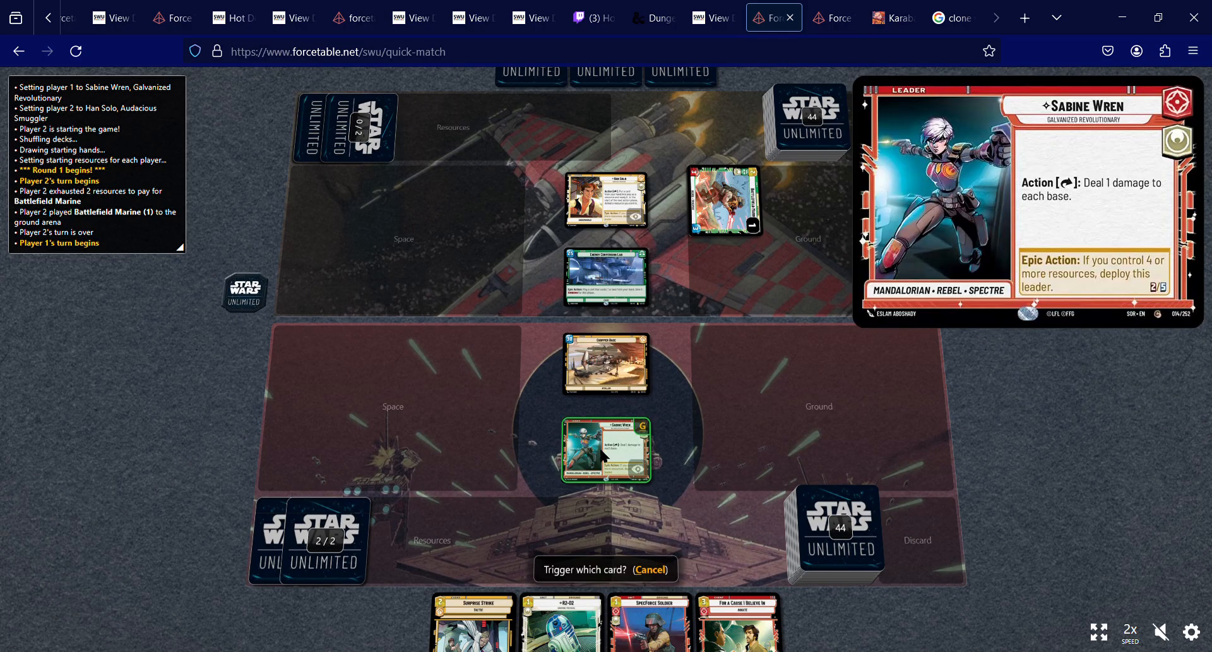
Trigger Sabine Wren's leader action to deal 1 damage to each base.
click(606, 451)
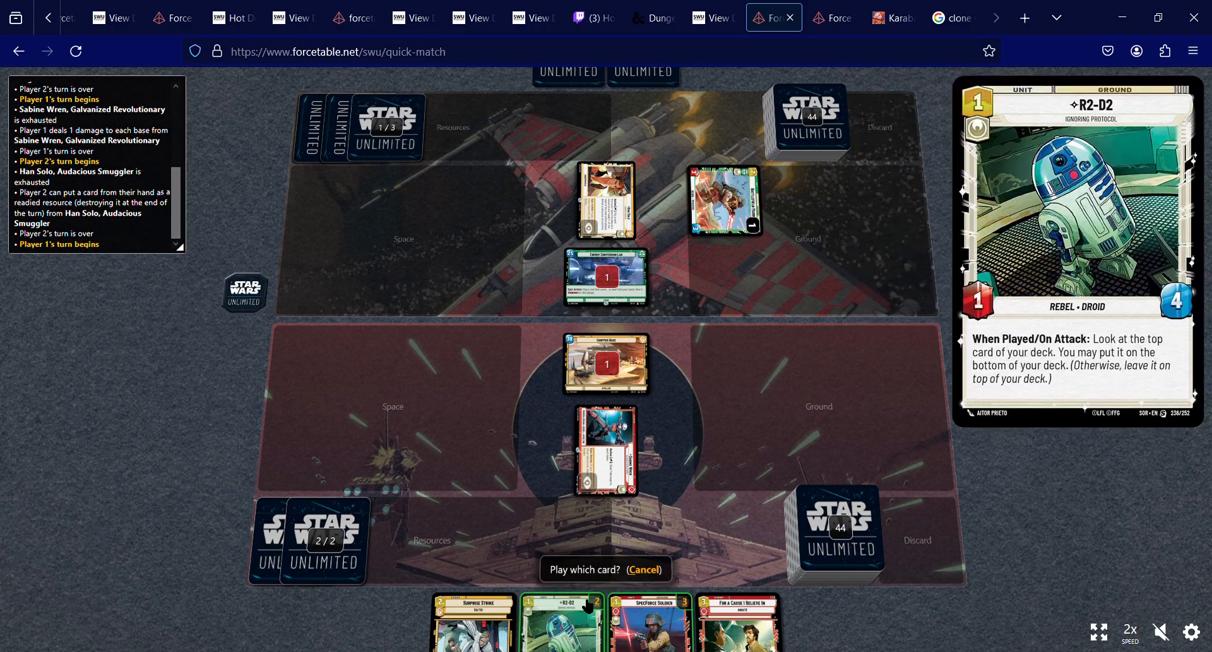
Play R2-D2 to the ground arena and dismiss its look at the top card.
click(560, 621)
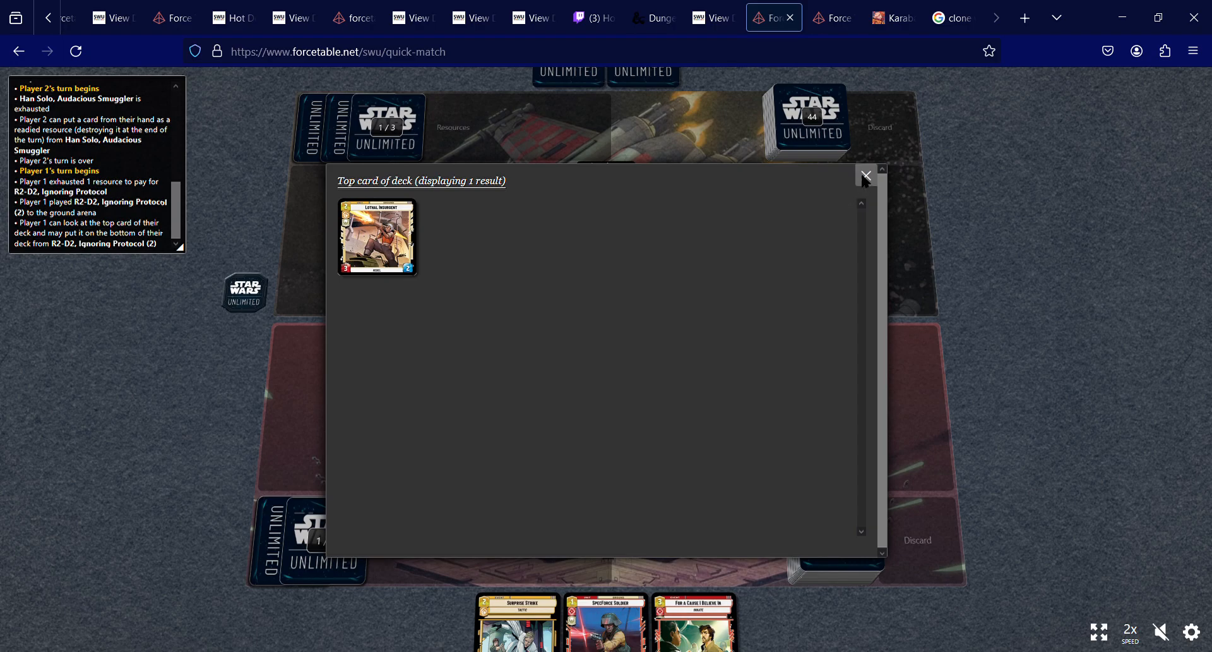
click(866, 175)
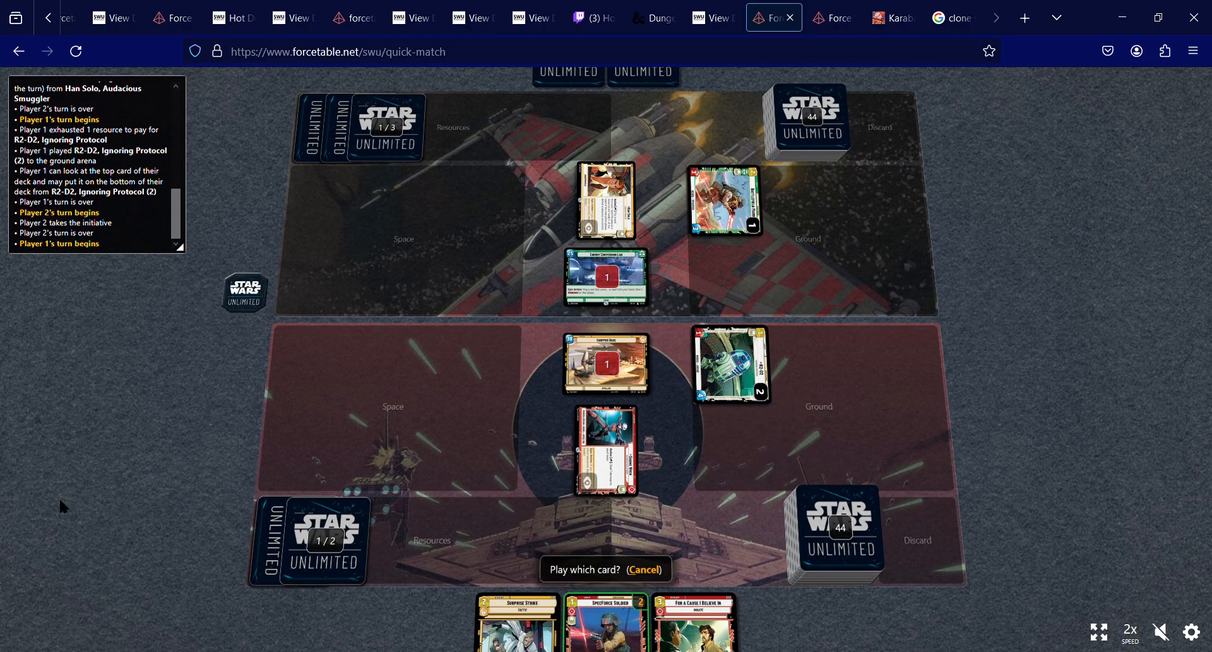
mouse_move(607, 632)
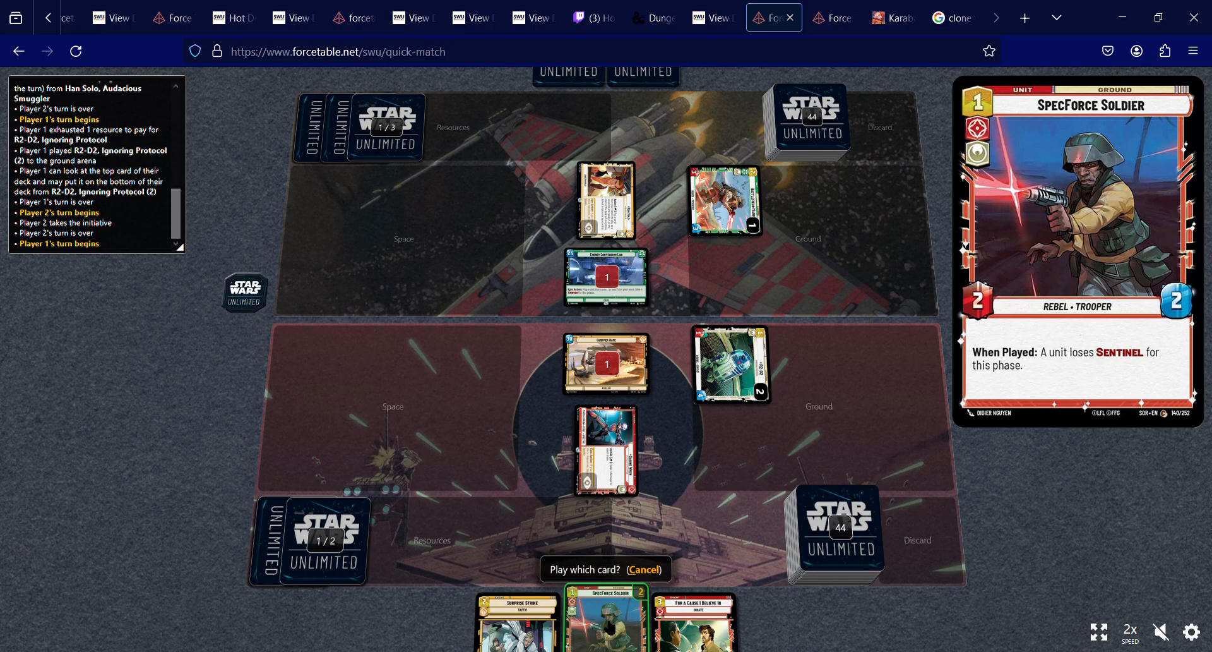
Play SpecForce Soldier and strip Sentinel from Battlefield Marine.
click(605, 624)
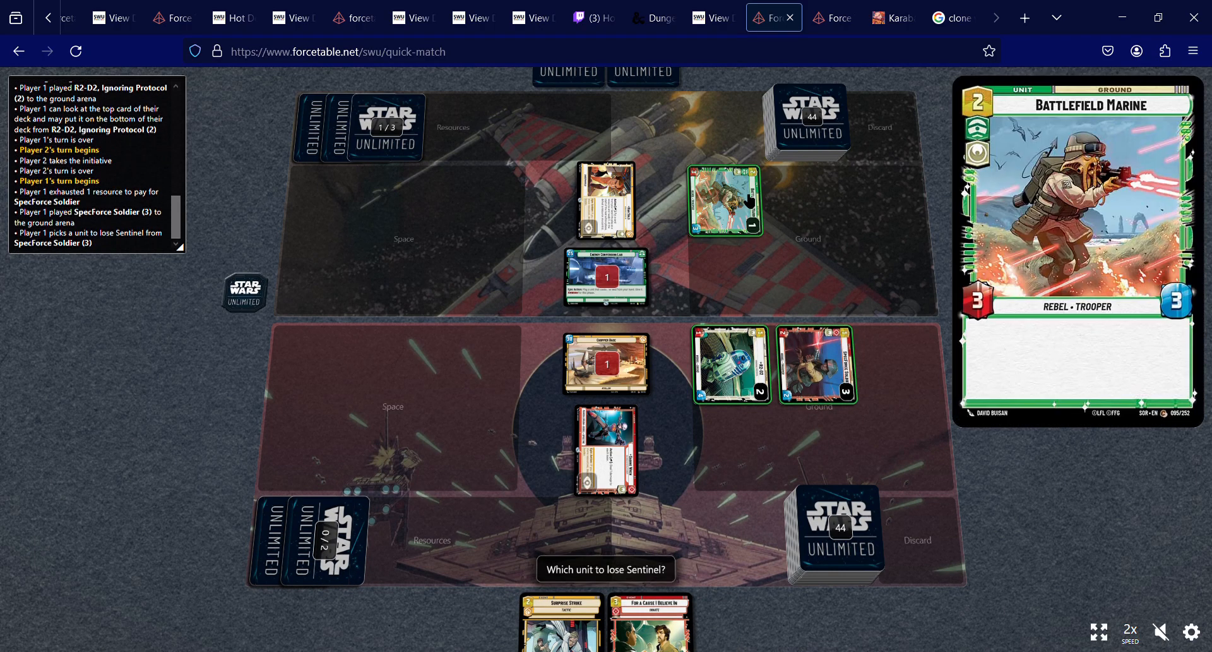
click(726, 201)
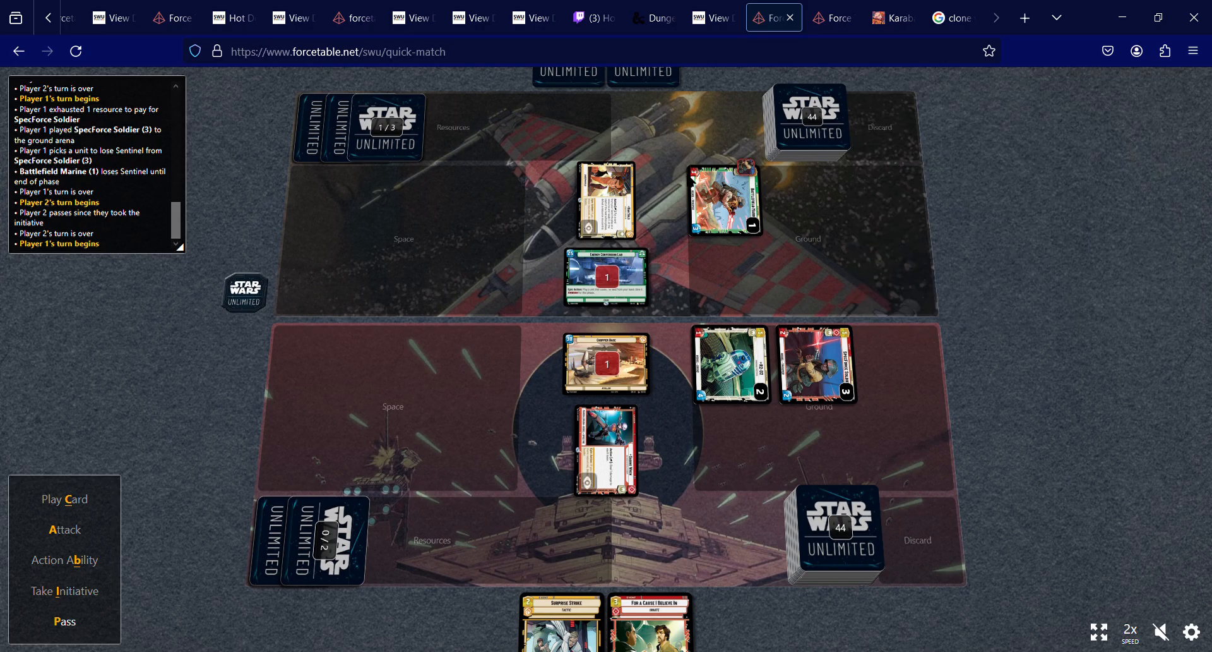
mouse_move(602, 363)
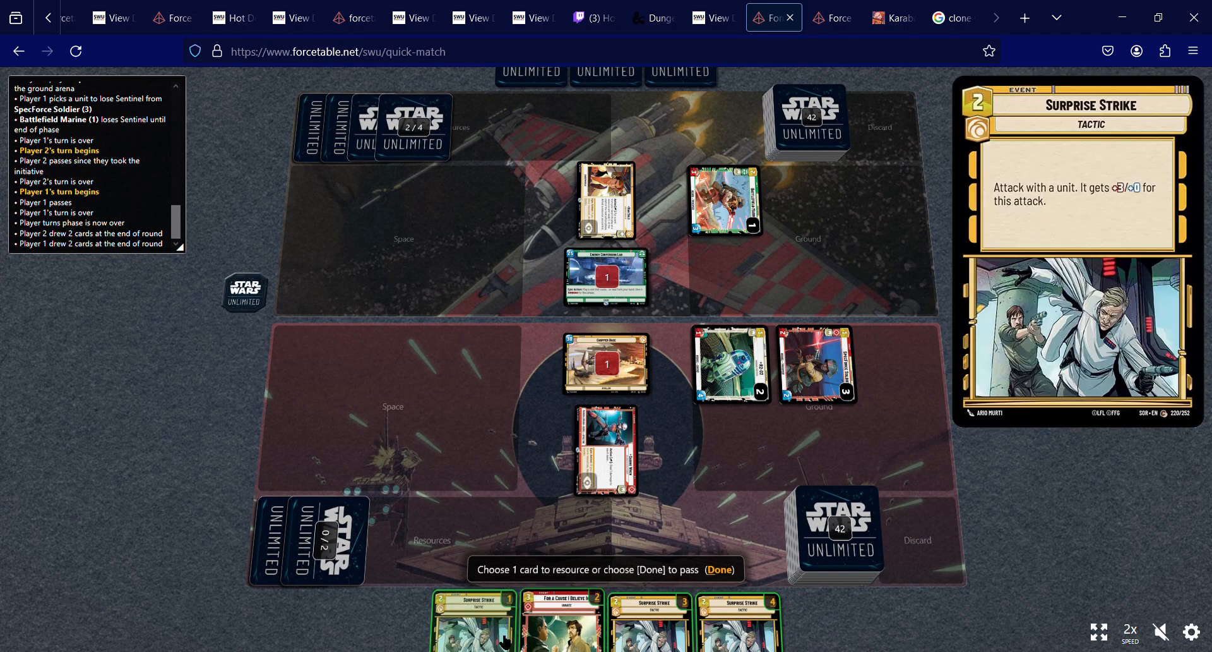
mouse_move(582, 631)
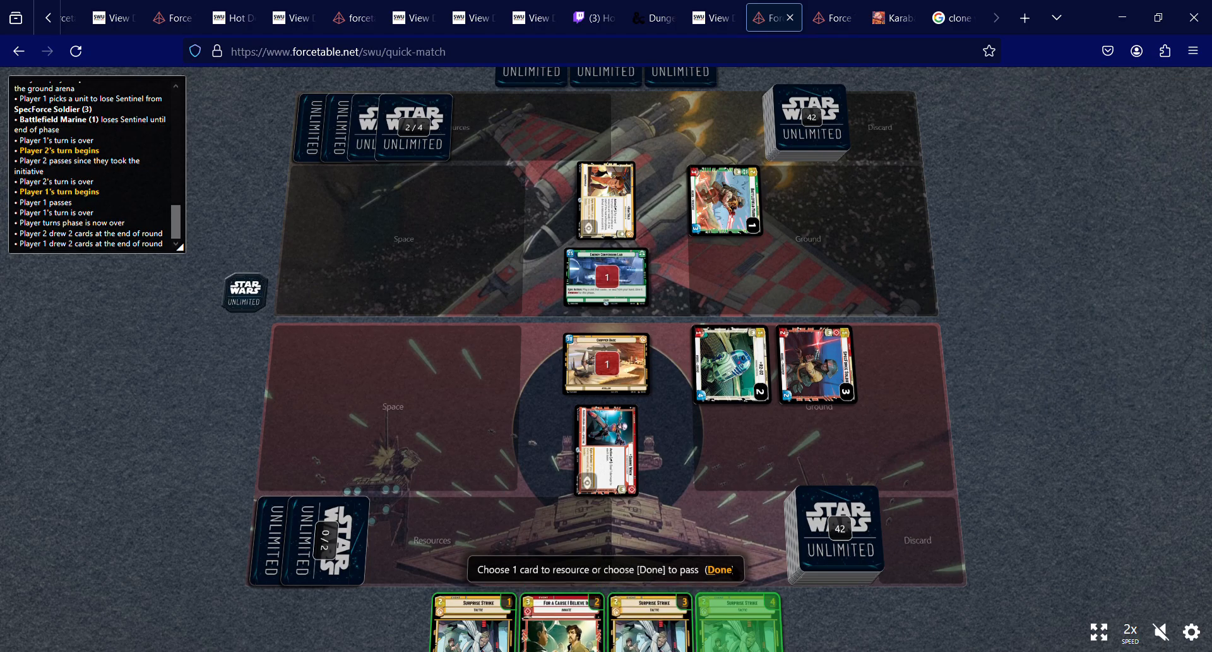
Confirm Surprise Strike as the third resource at regroup.
click(718, 569)
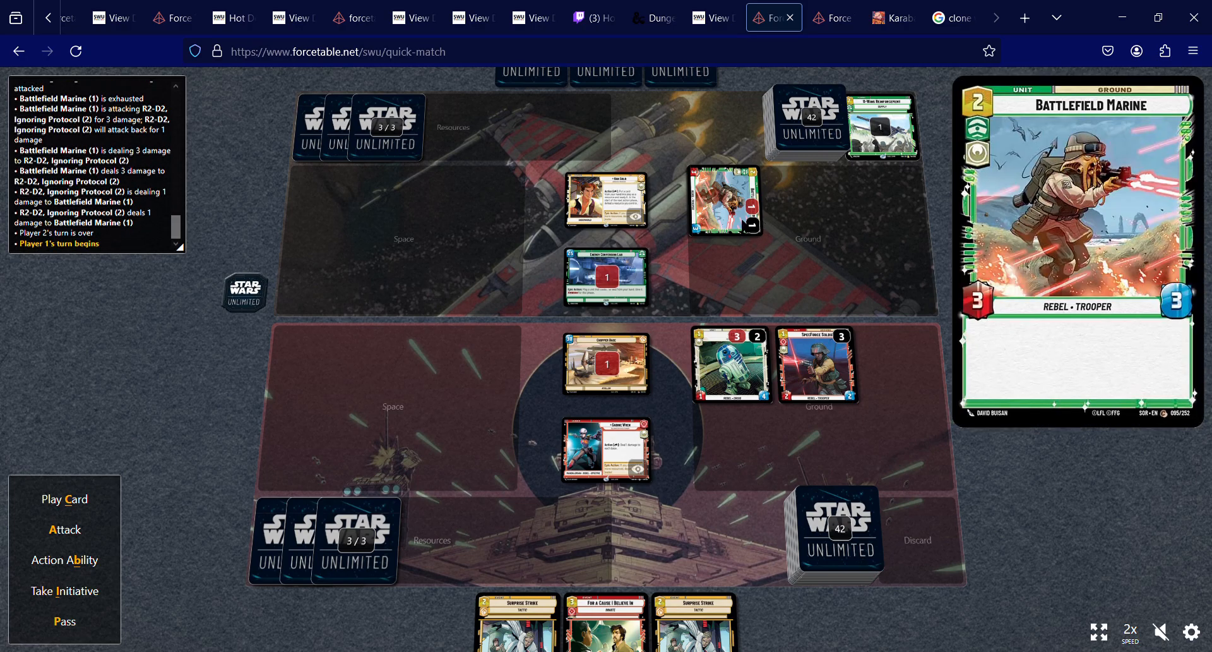
mouse_move(809, 344)
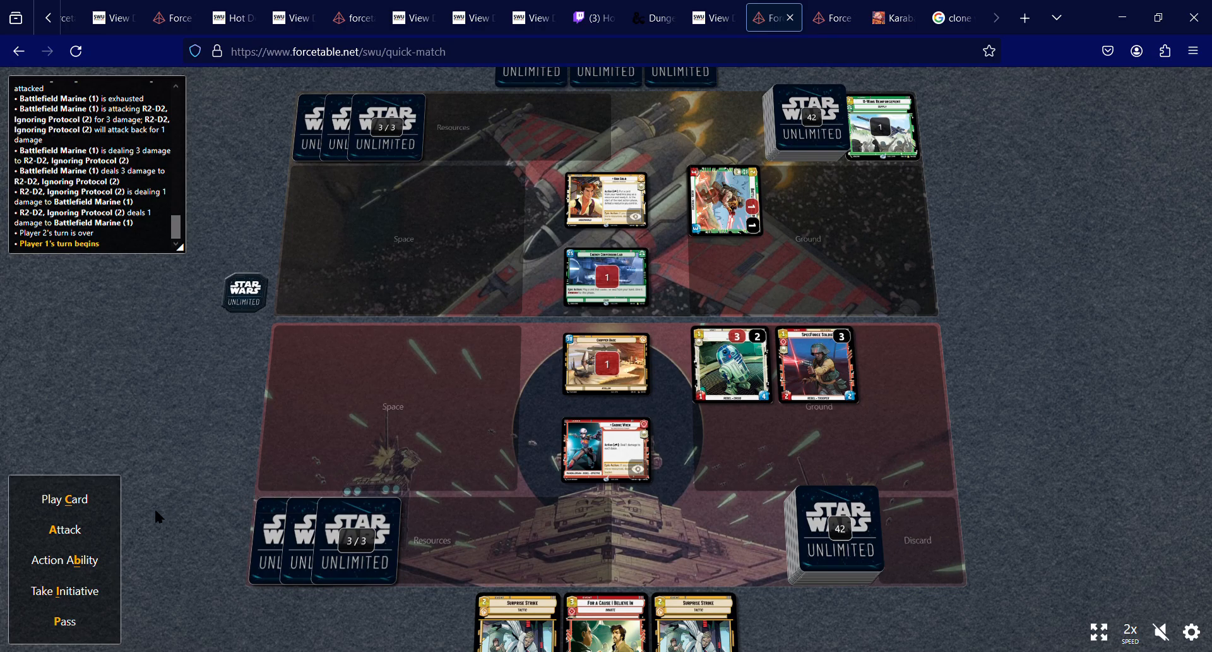
mouse_move(806, 353)
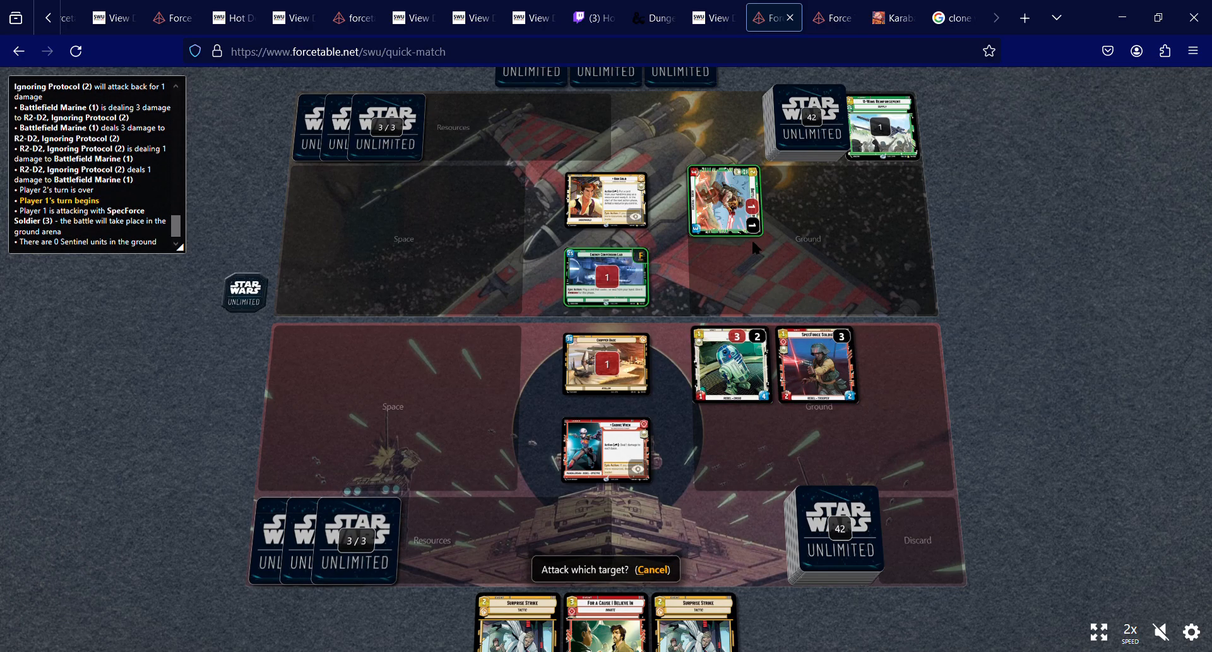
Attack Battlefield Marine with SpecForce Soldier so the two units trade.
click(726, 201)
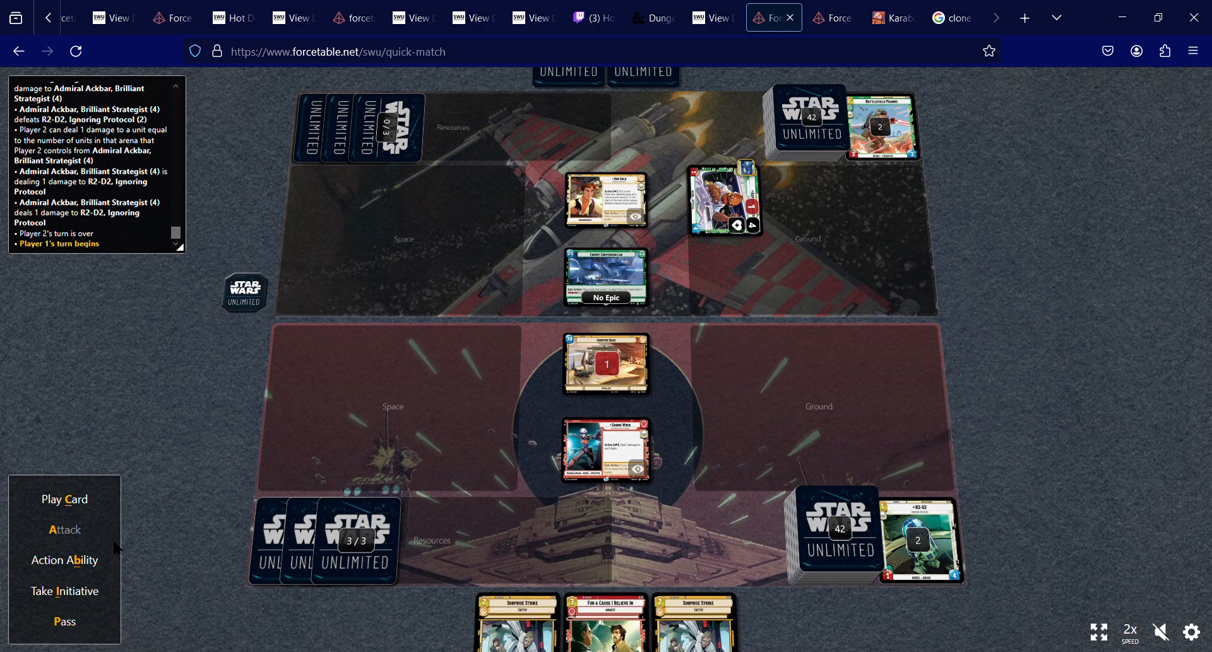
mouse_move(65, 499)
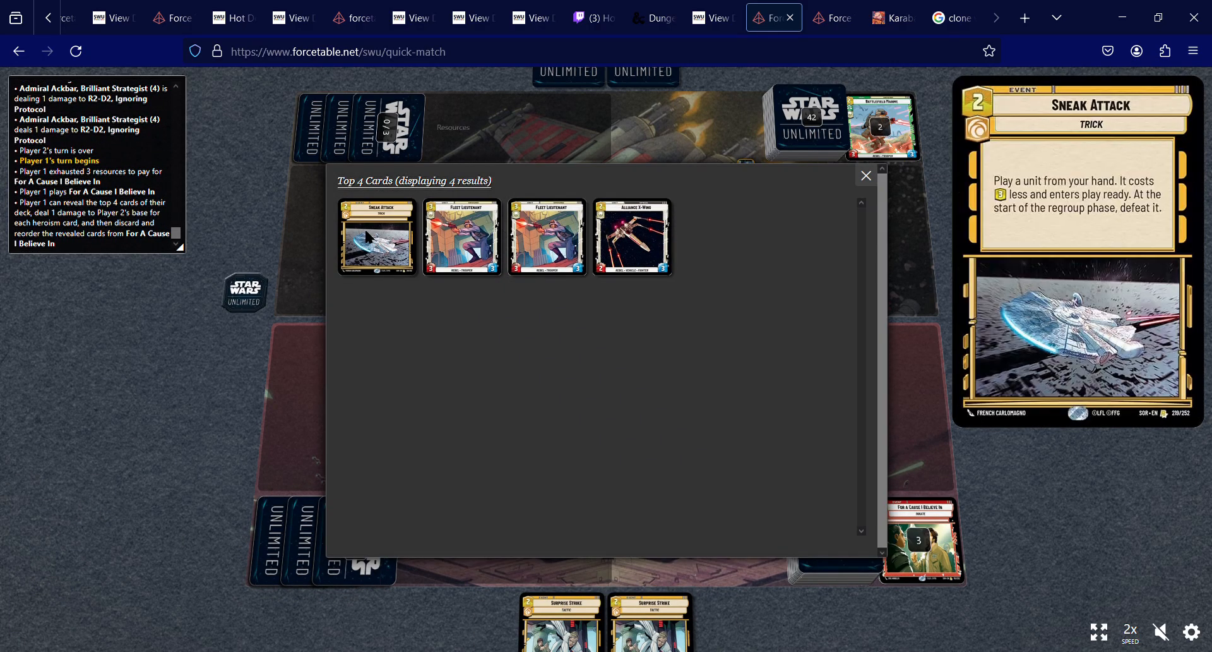
mouse_move(632, 237)
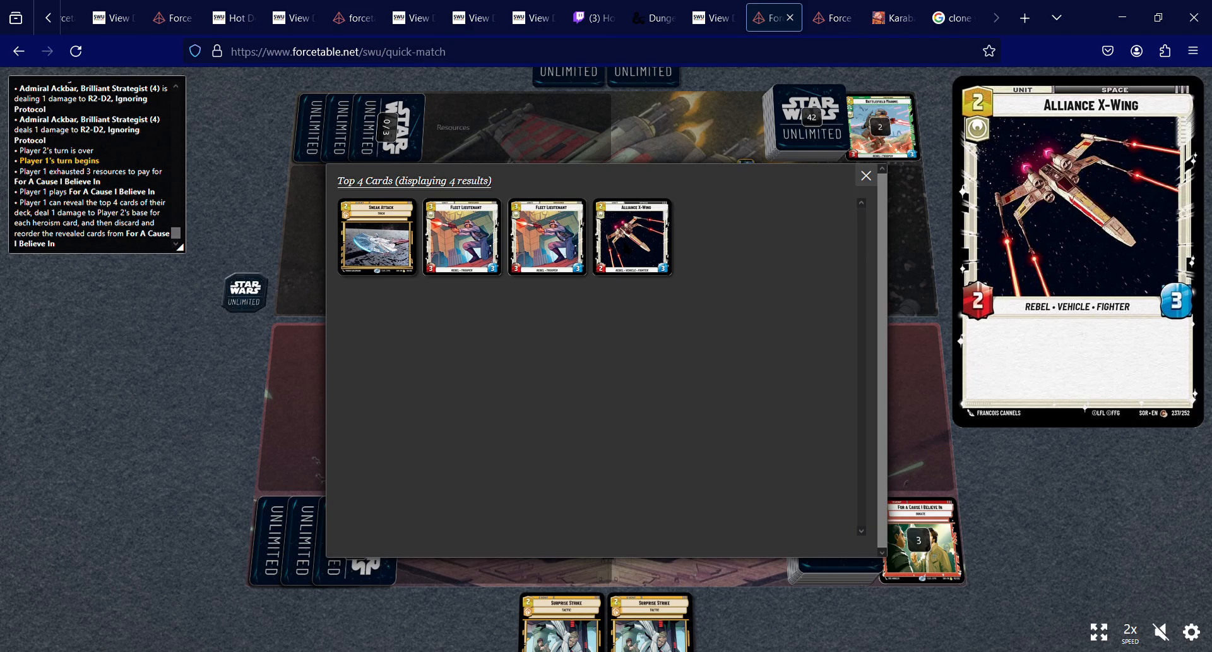
Close the Top 4 Cards popup after reviewing the revealed cards.
click(866, 176)
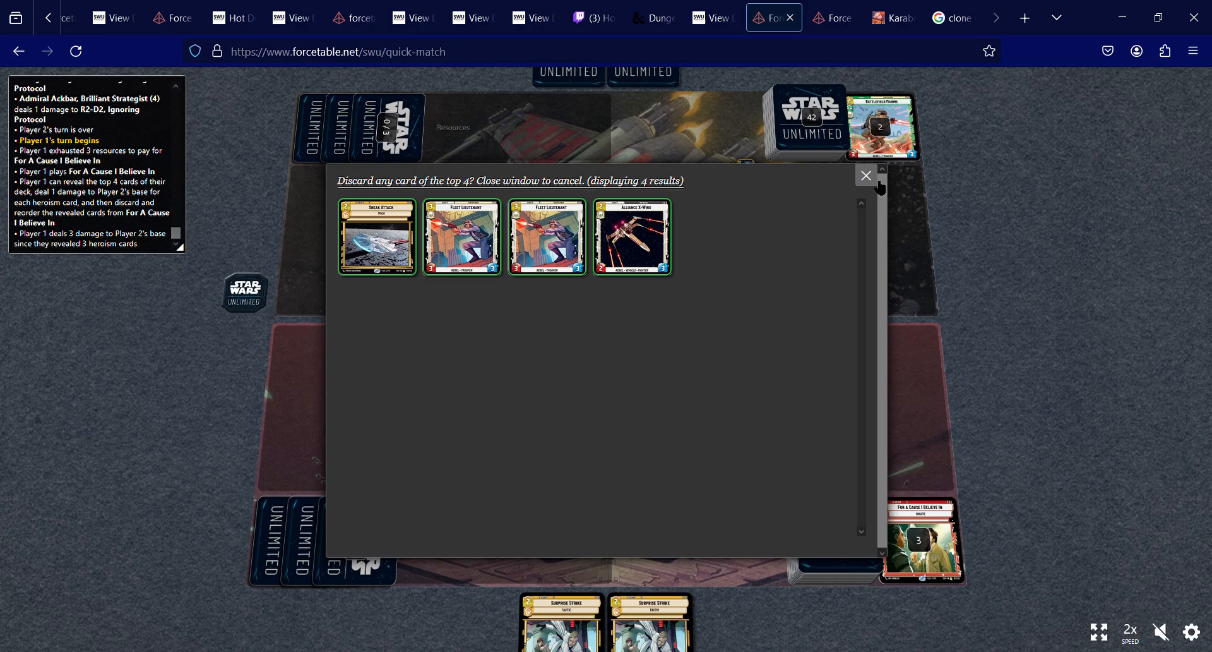
mouse_move(372, 245)
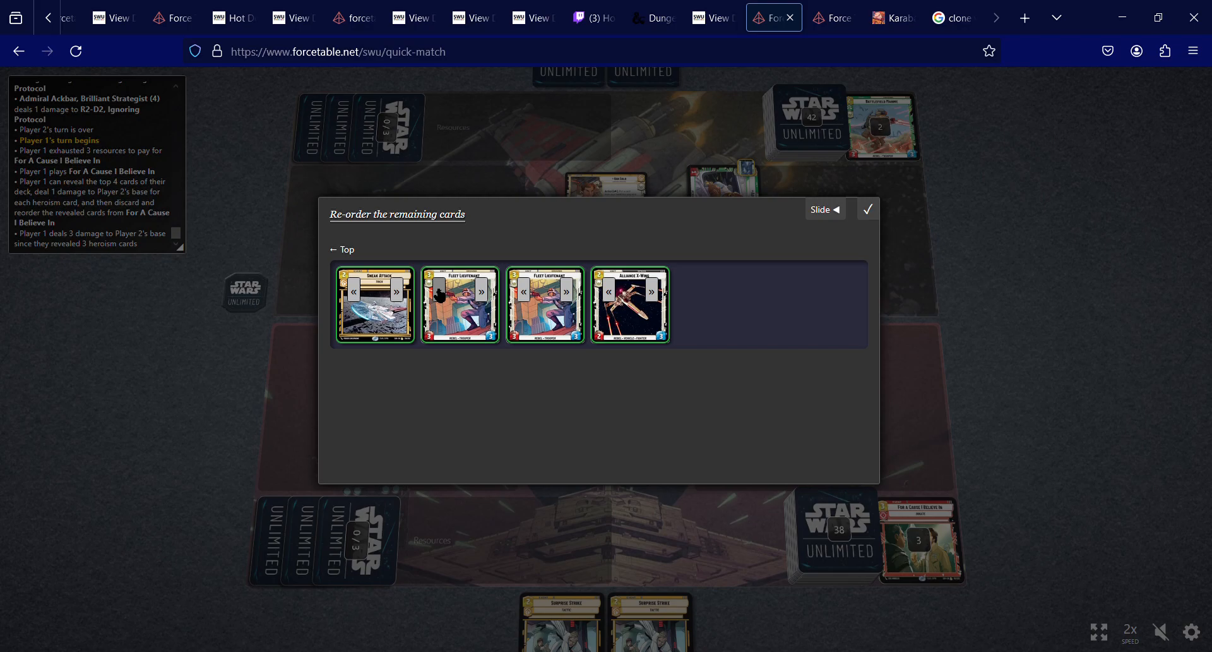
mouse_move(604, 304)
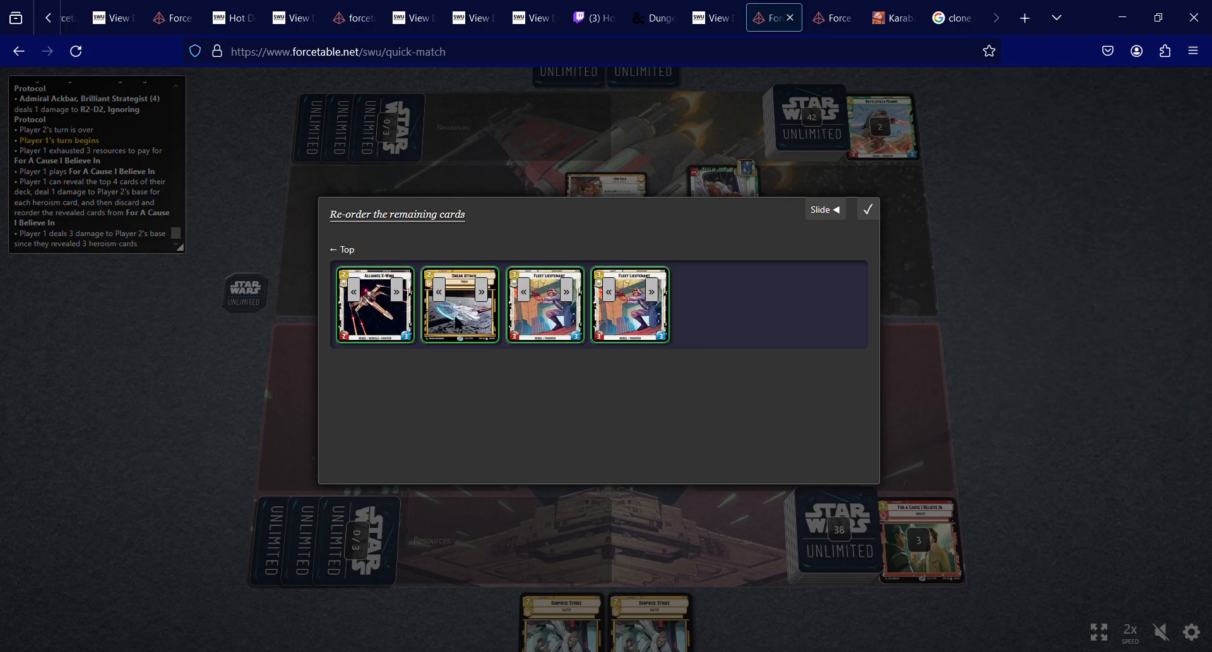
mouse_move(561, 386)
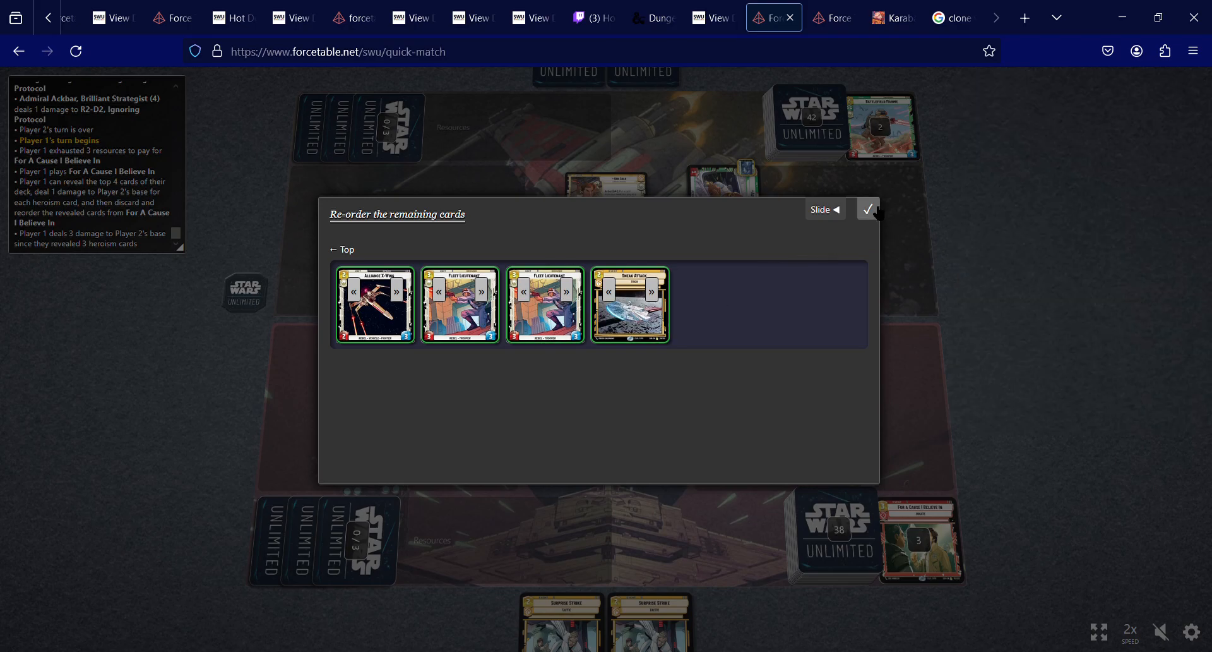
Lock in the top-card order, use Sabine Wren's 1-damage ability, and pass.
click(868, 209)
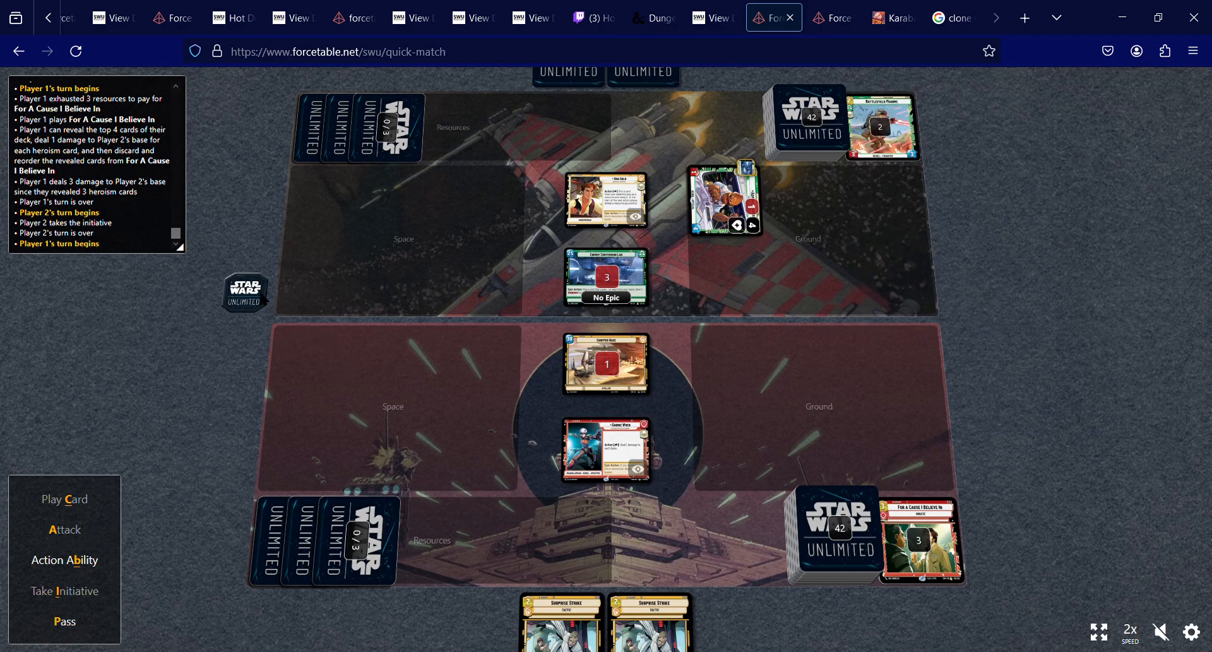
click(606, 449)
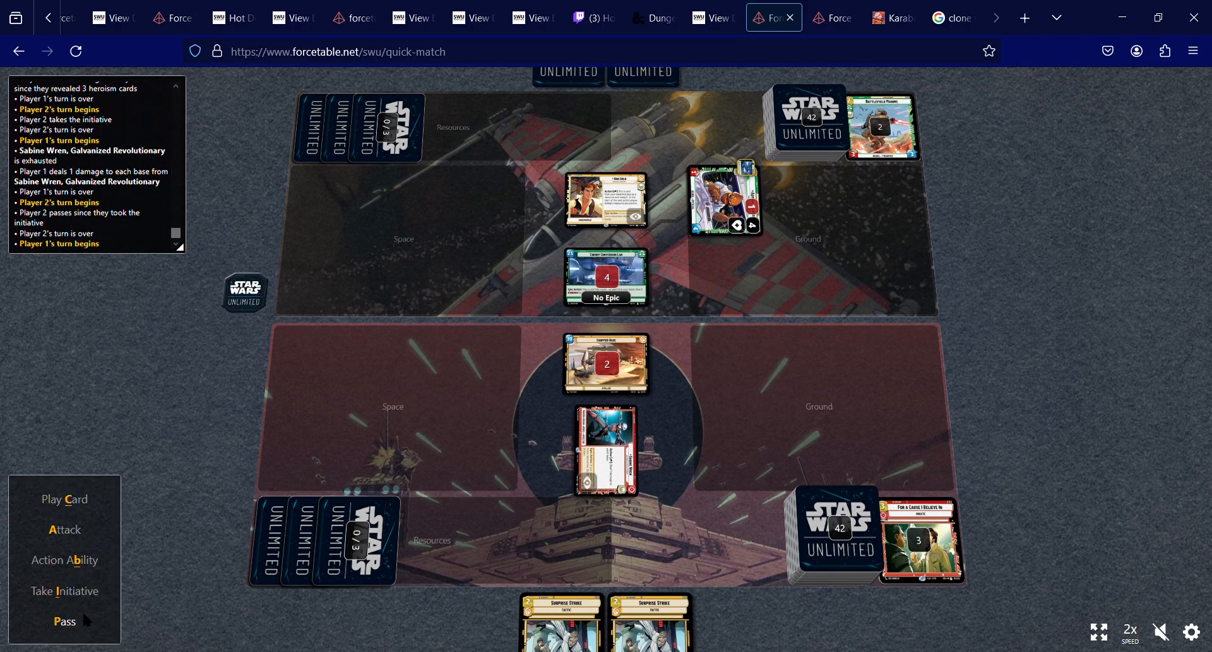
click(64, 621)
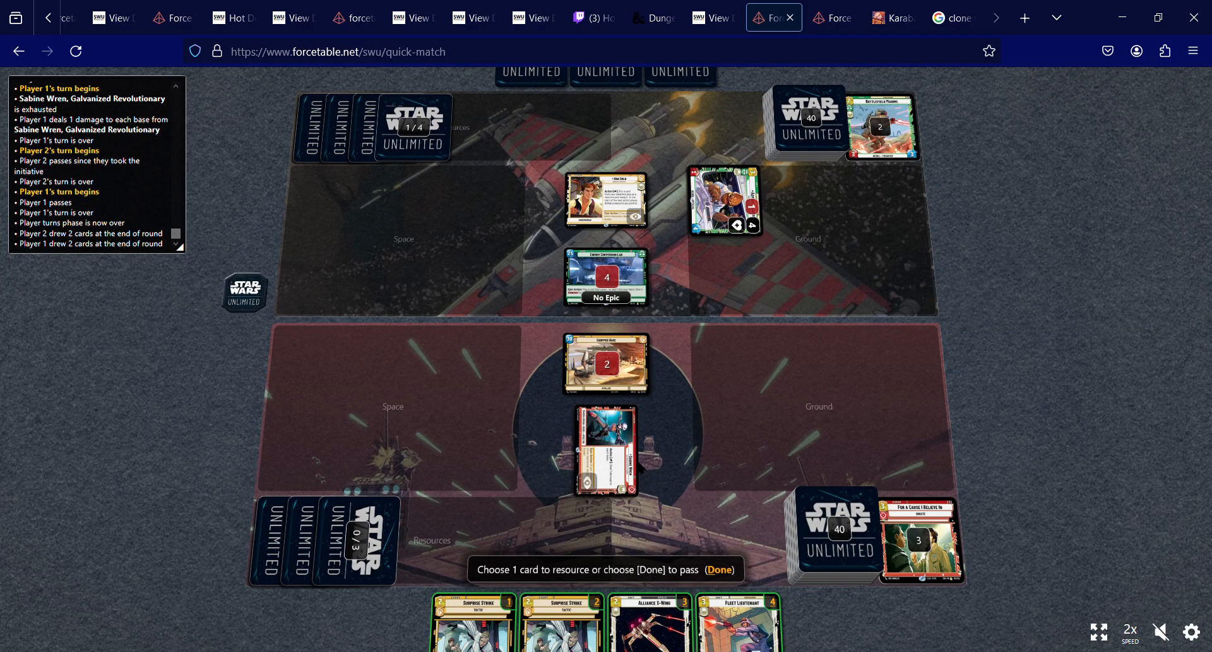
mouse_move(804, 232)
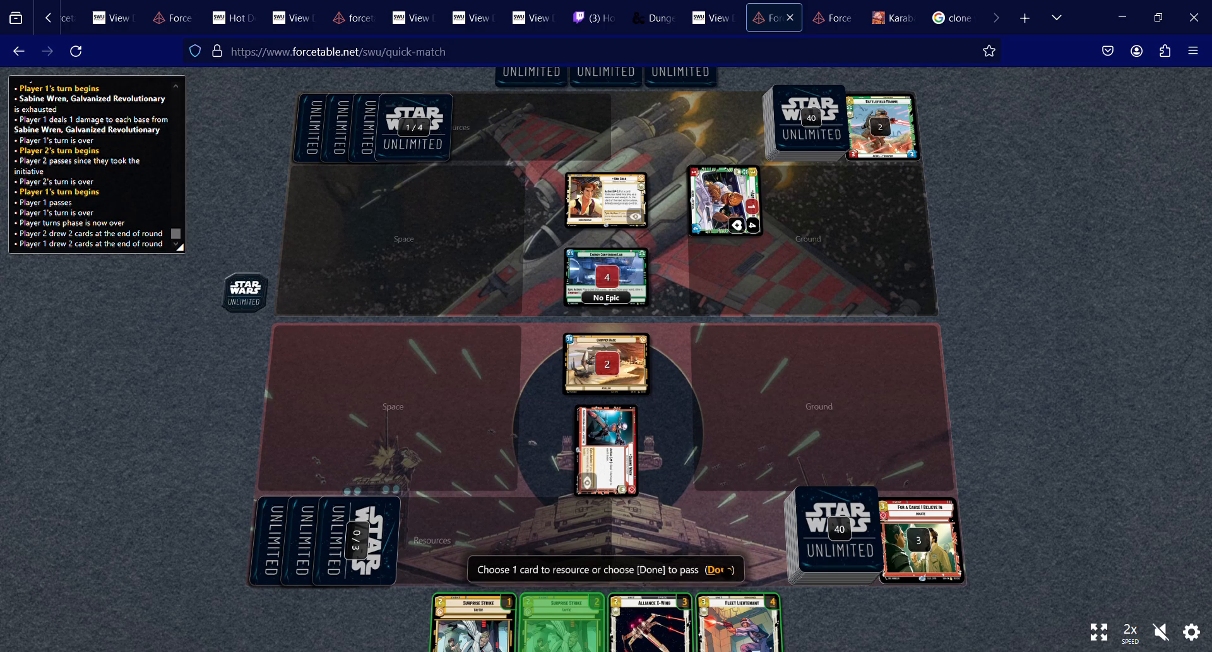
mouse_move(563, 620)
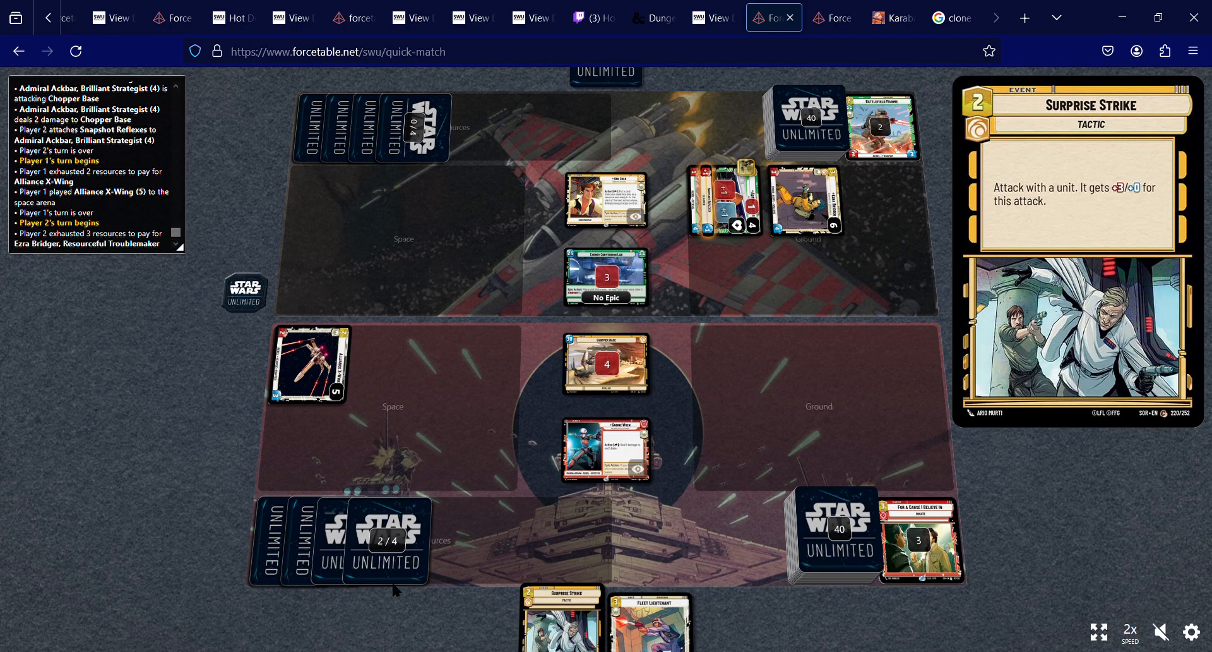
Deploy Sabine Wren, attack Energy Conversion Lab with her, then pass.
click(606, 449)
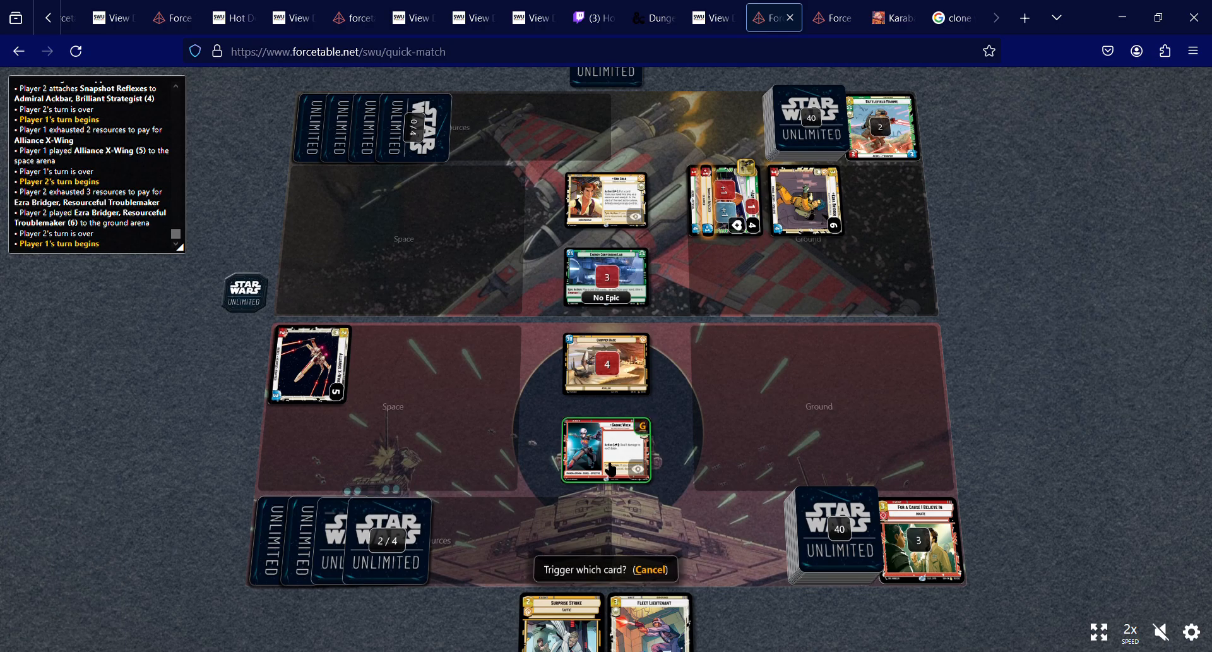
click(607, 450)
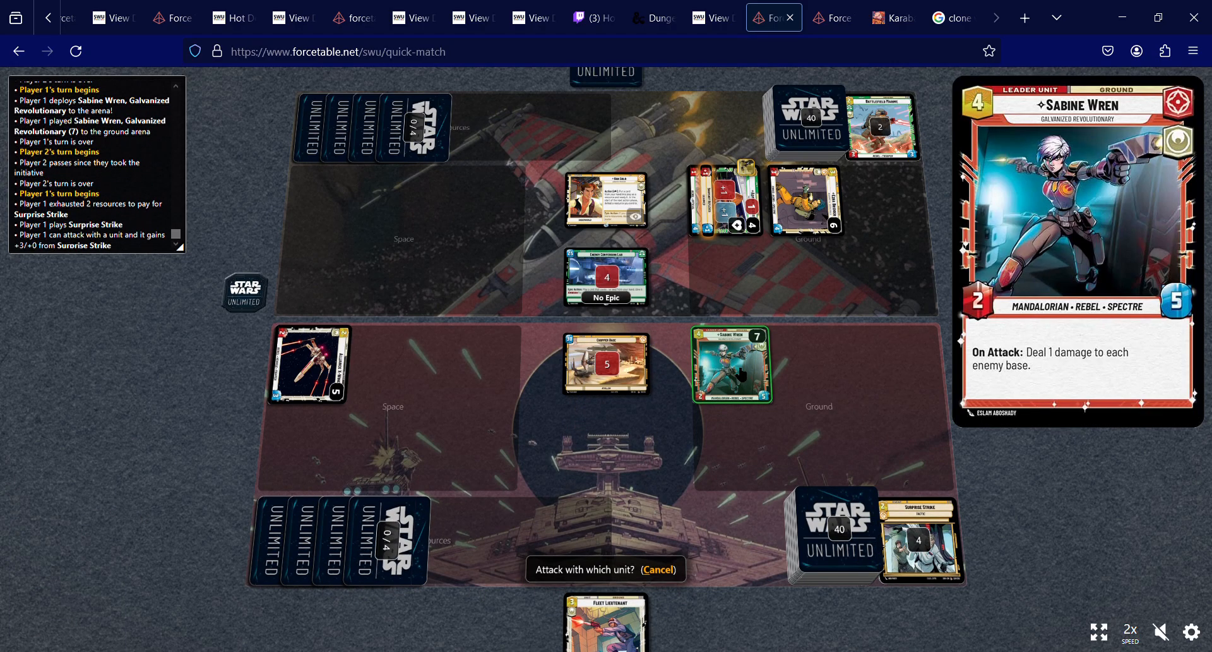
click(728, 364)
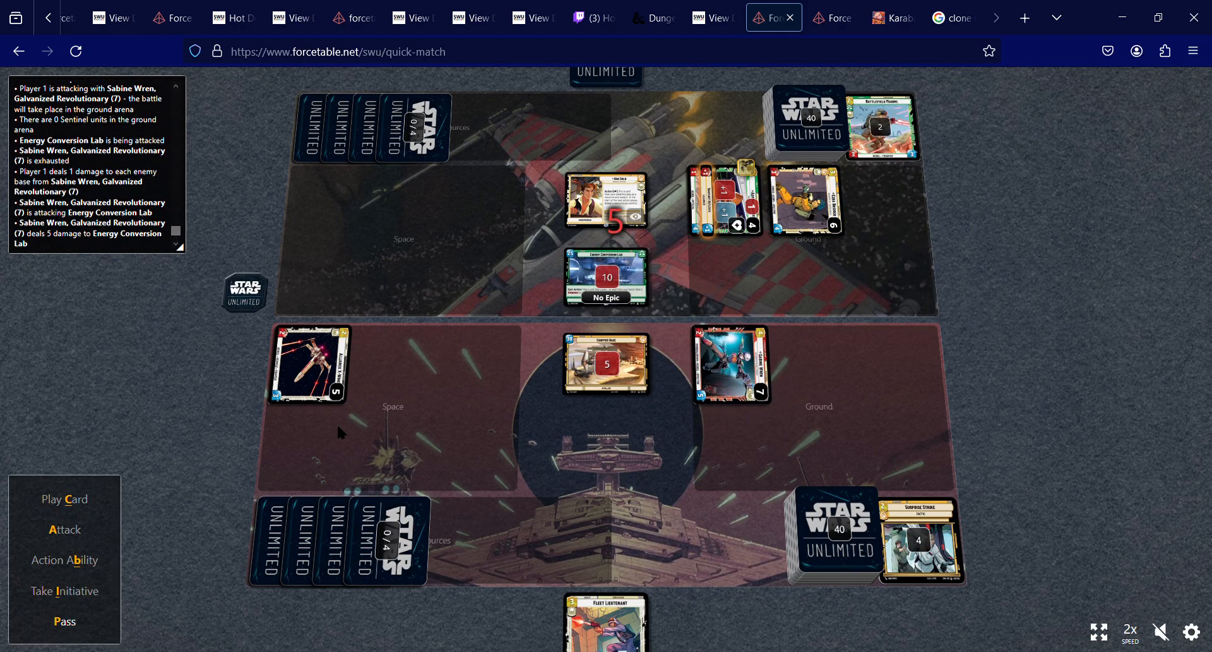
click(64, 621)
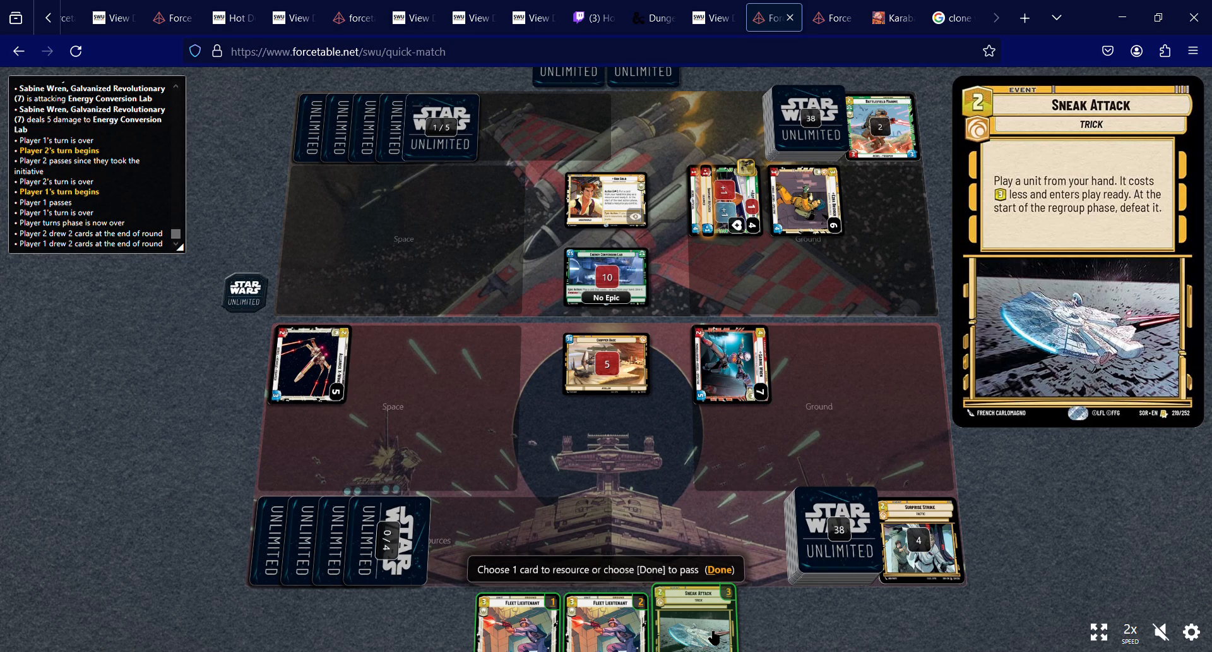
Resource a Fleet Lieutenant from hand.
click(712, 634)
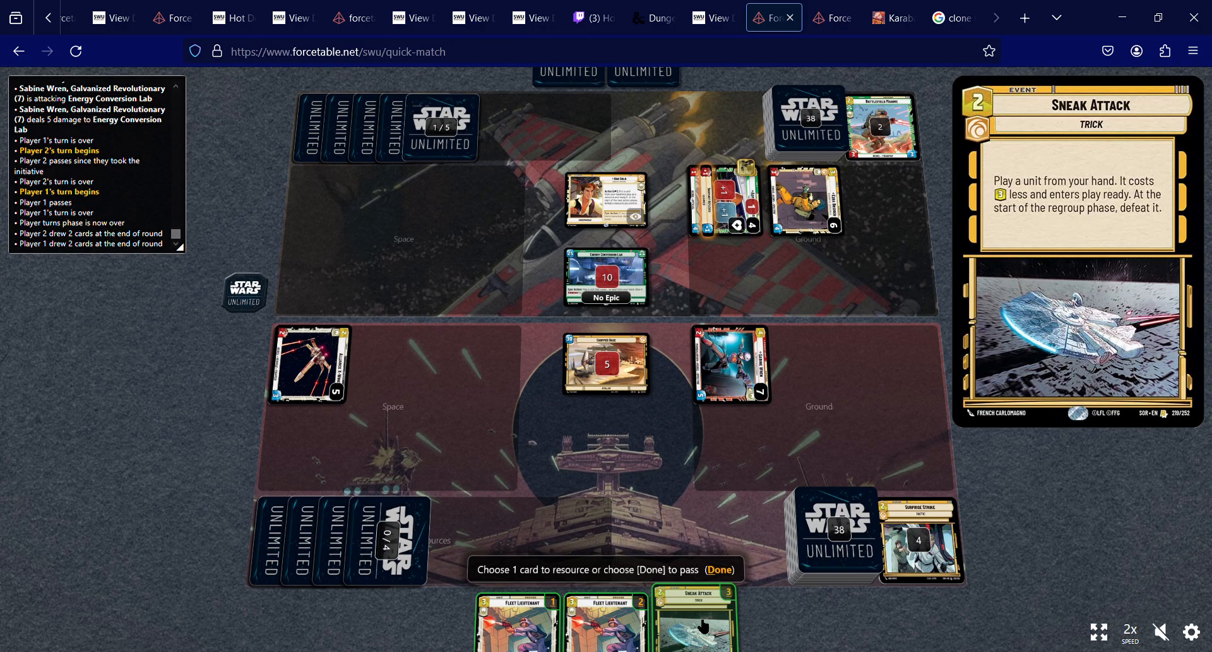
mouse_move(612, 629)
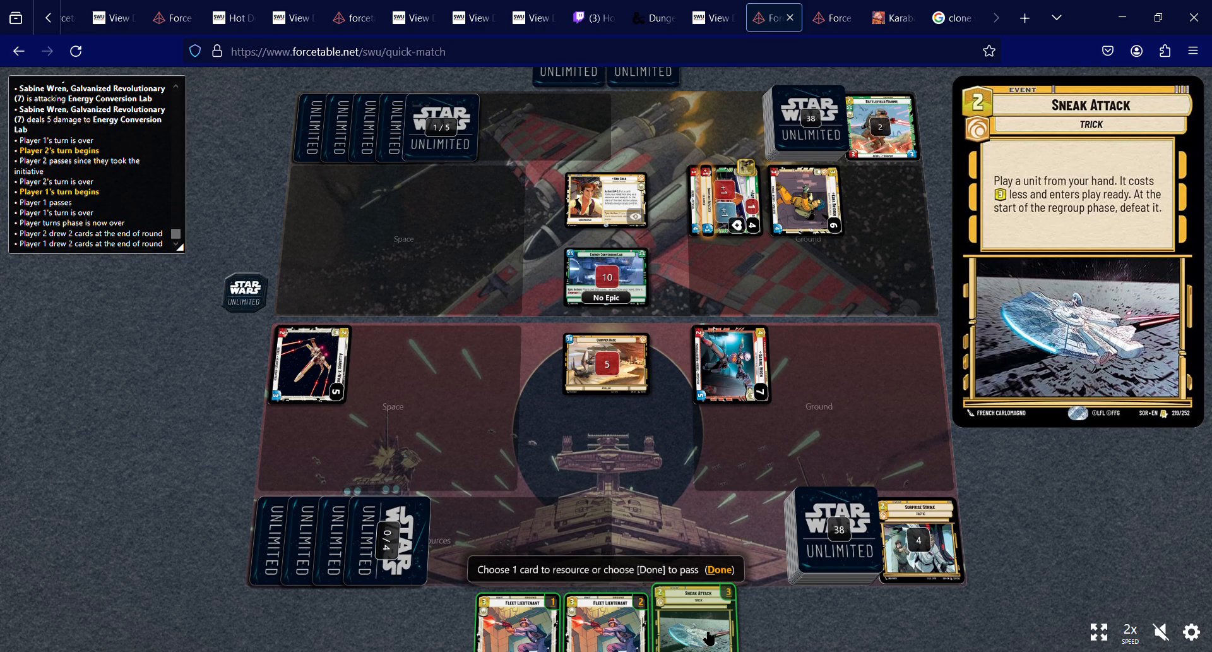
mouse_move(583, 624)
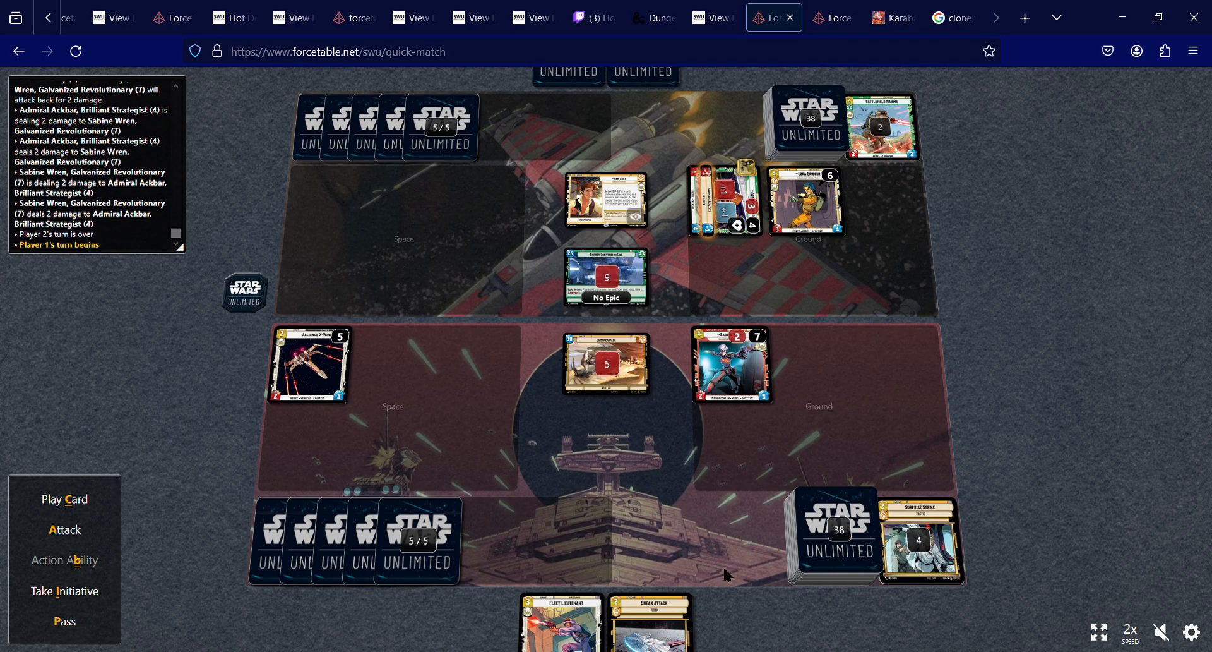
mouse_move(211, 532)
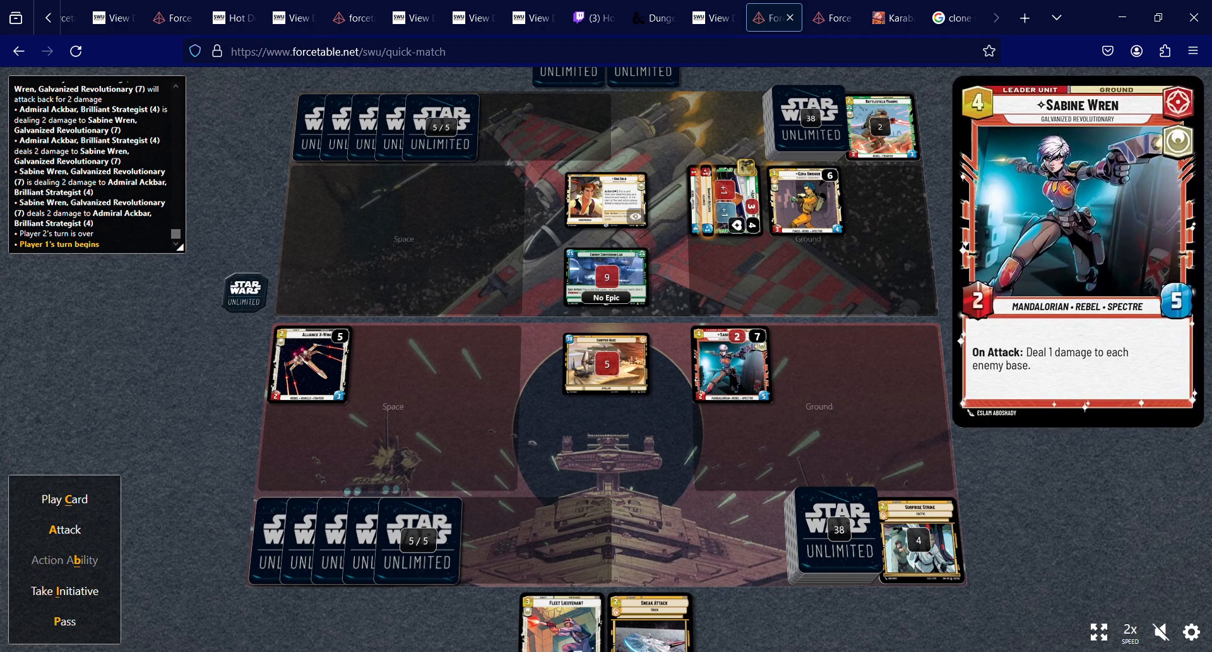
mouse_move(634, 283)
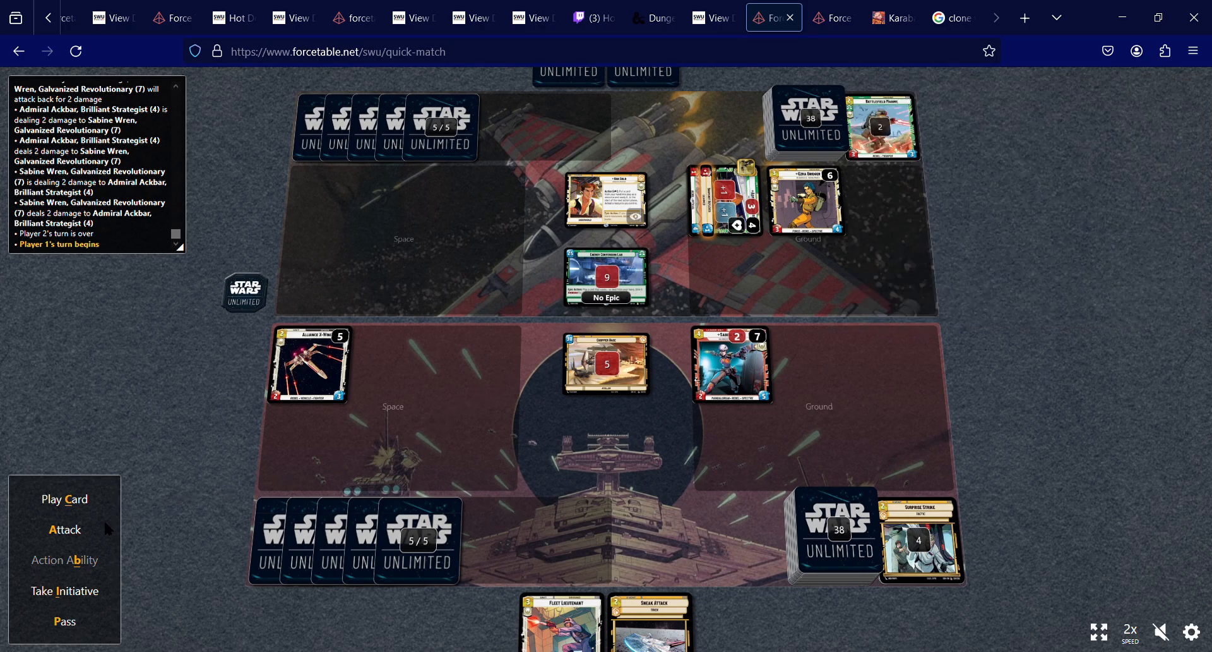
mouse_move(28, 505)
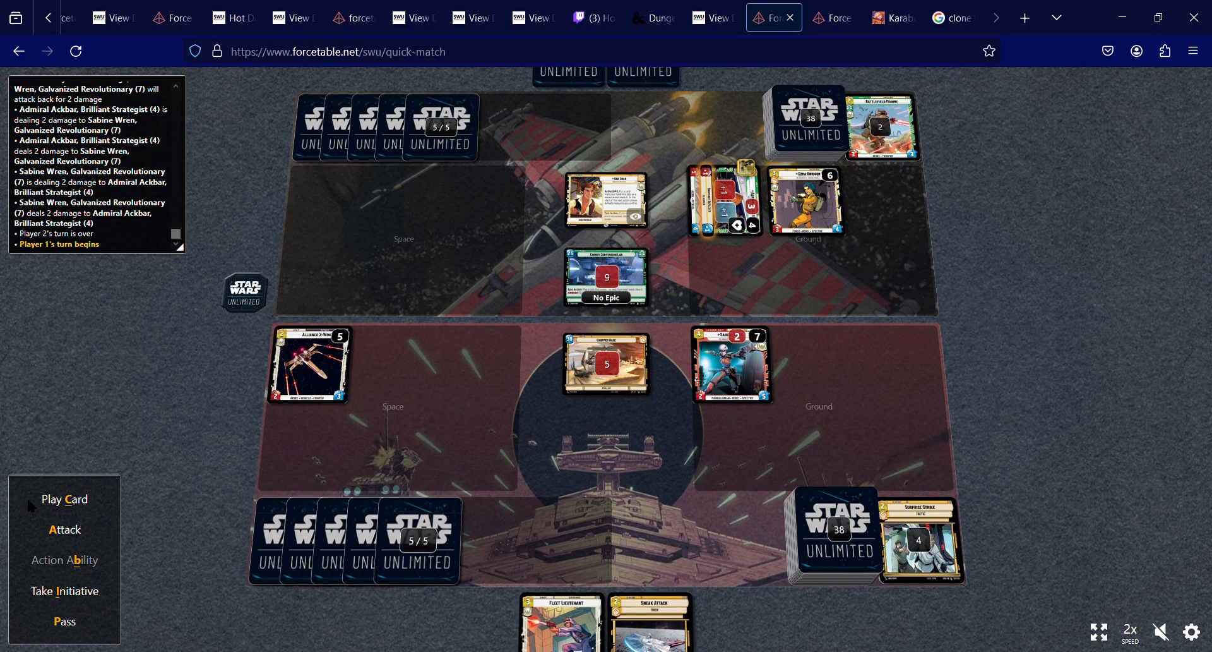
Play Fleet Lieutenant via Sneak Attack and accept its attack on the chosen target.
click(64, 499)
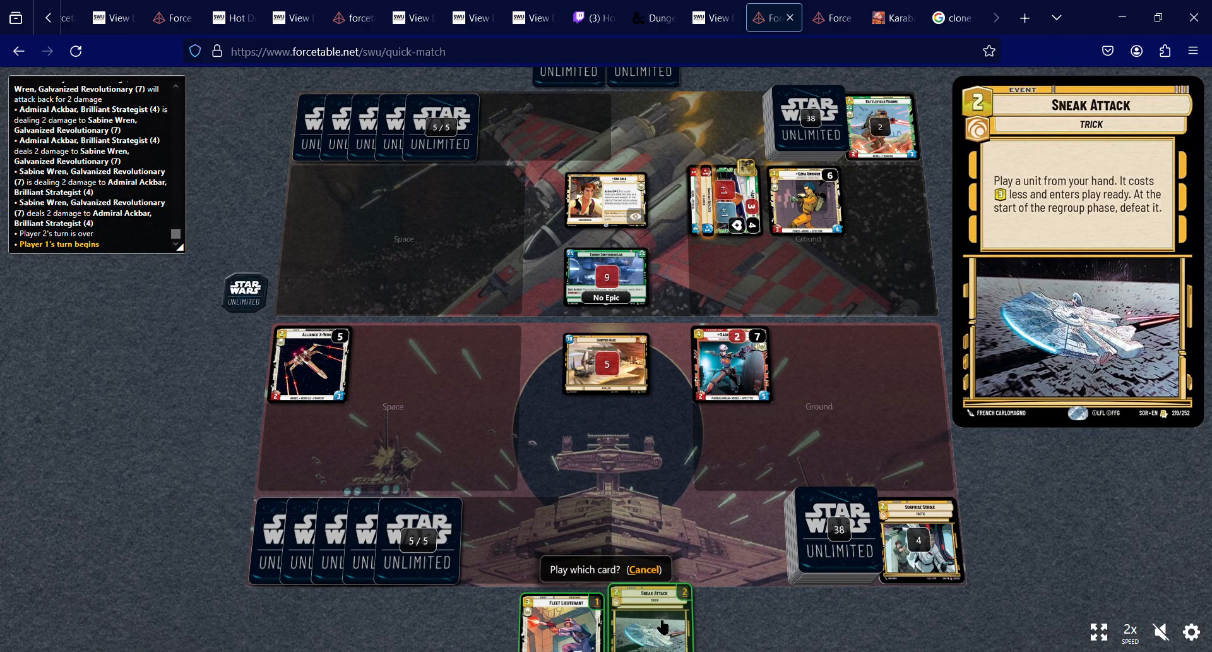
click(650, 624)
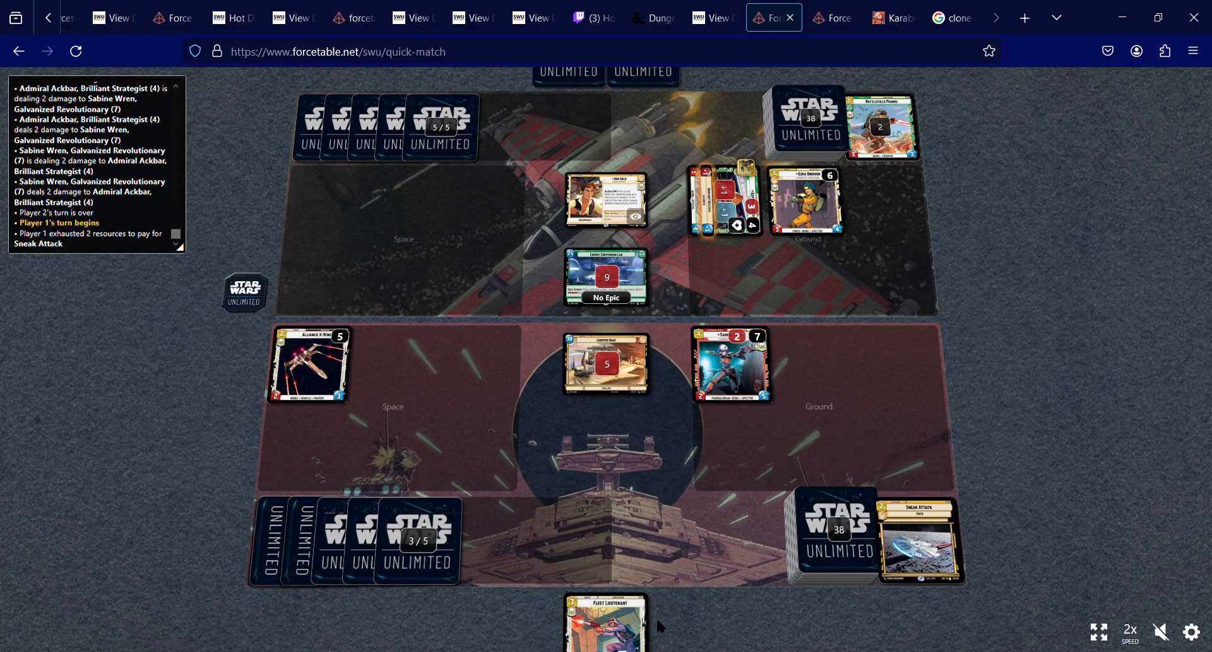
click(606, 634)
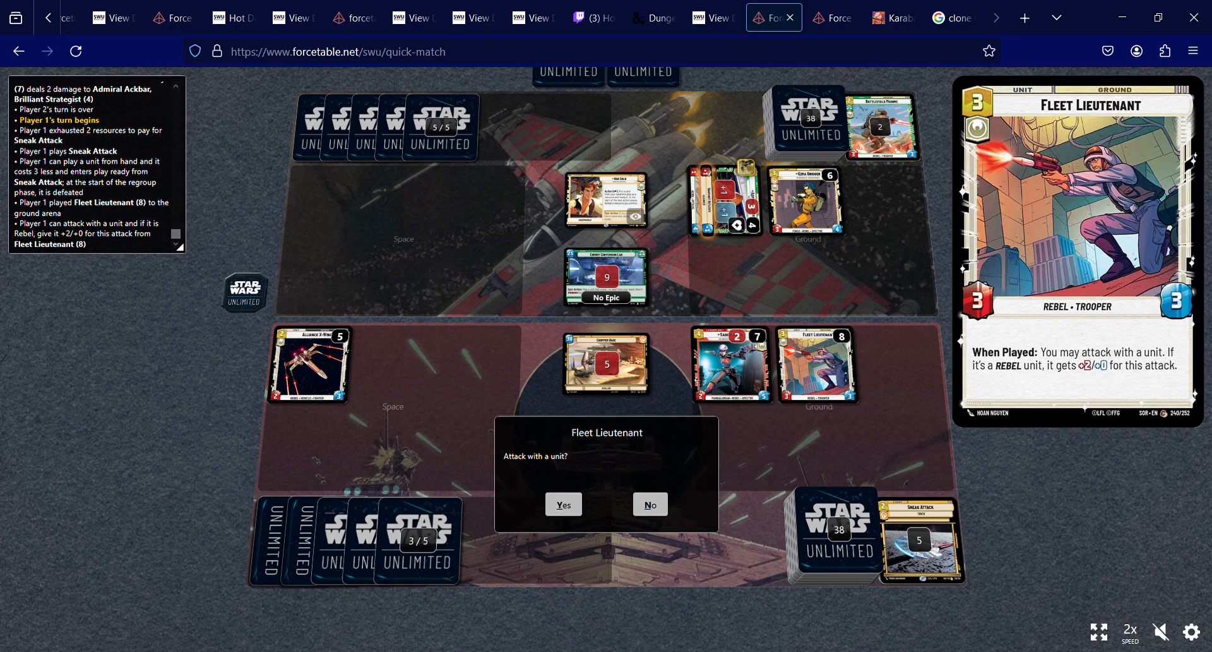
click(562, 505)
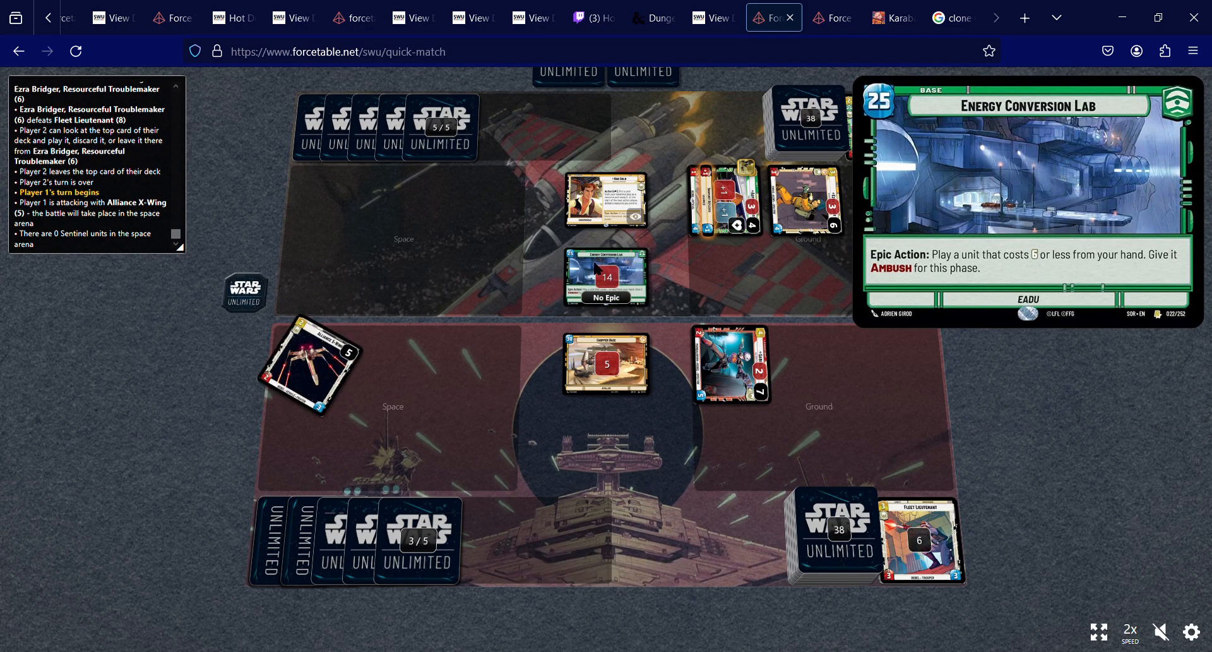
click(309, 373)
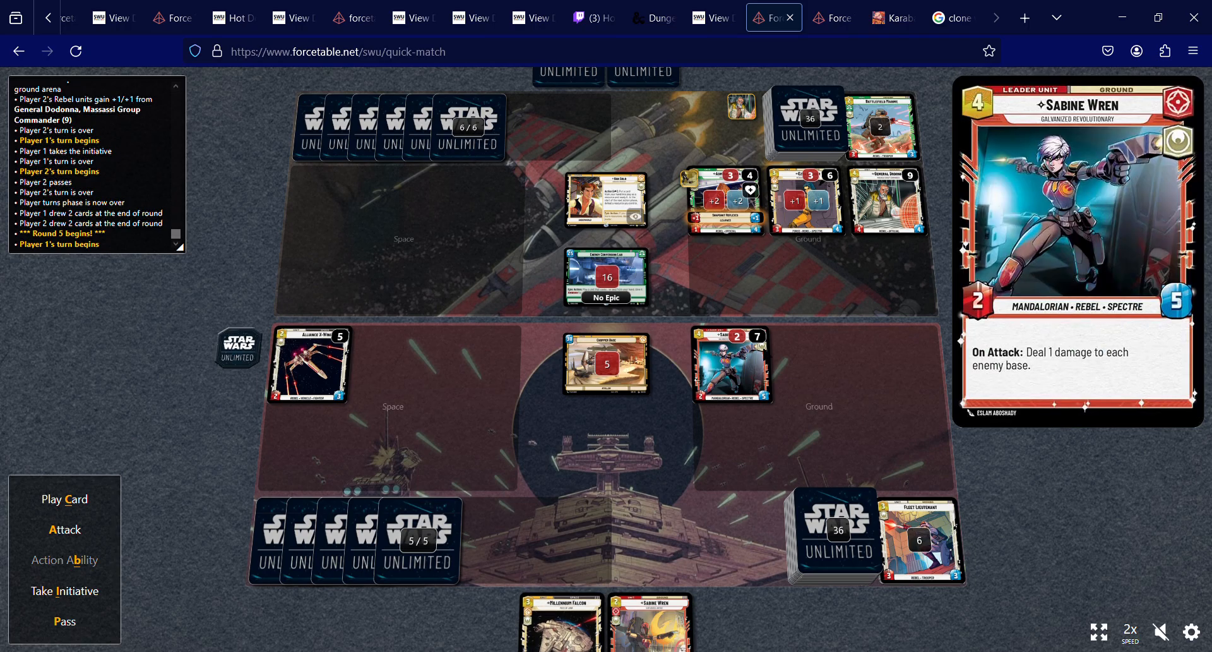
mouse_move(743, 225)
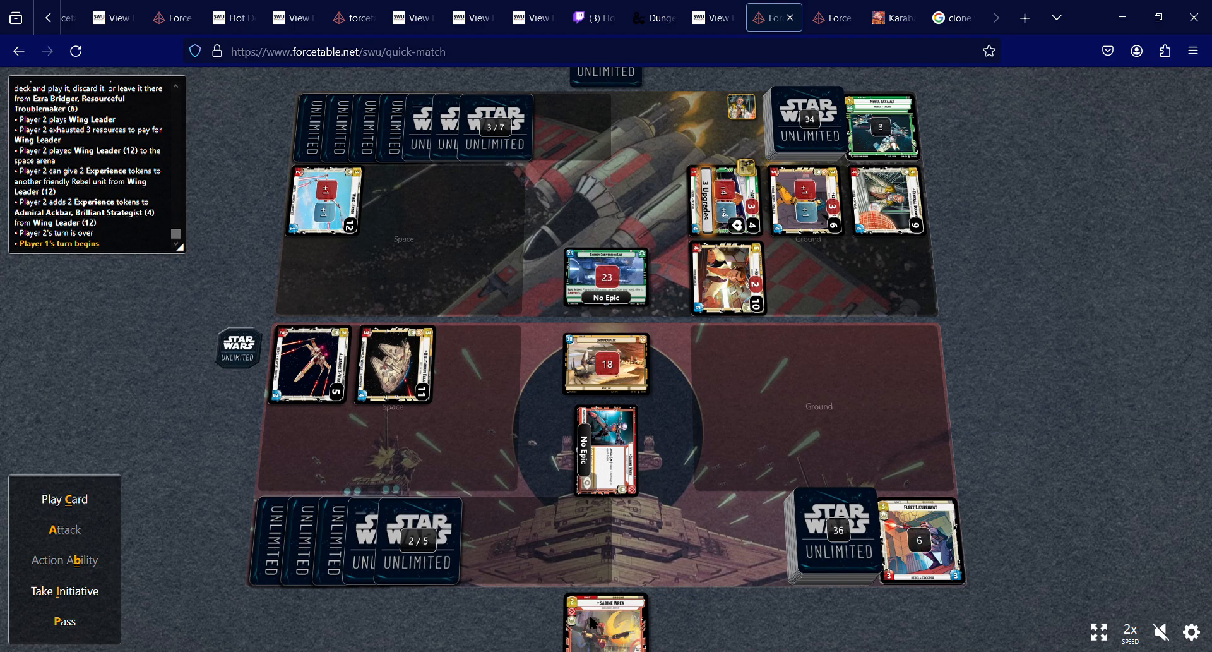
mouse_move(787, 244)
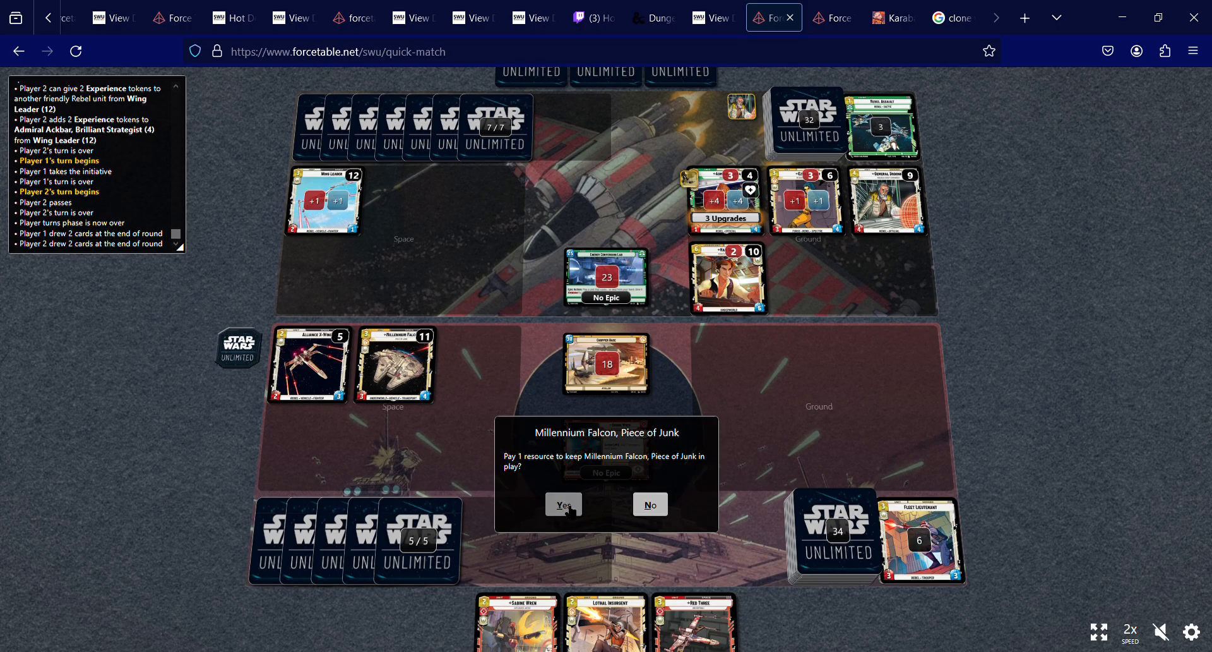
Pay 1 resource to keep Millennium Falcon and attack Energy Conversion Lab with Alliance X-Wing.
click(563, 504)
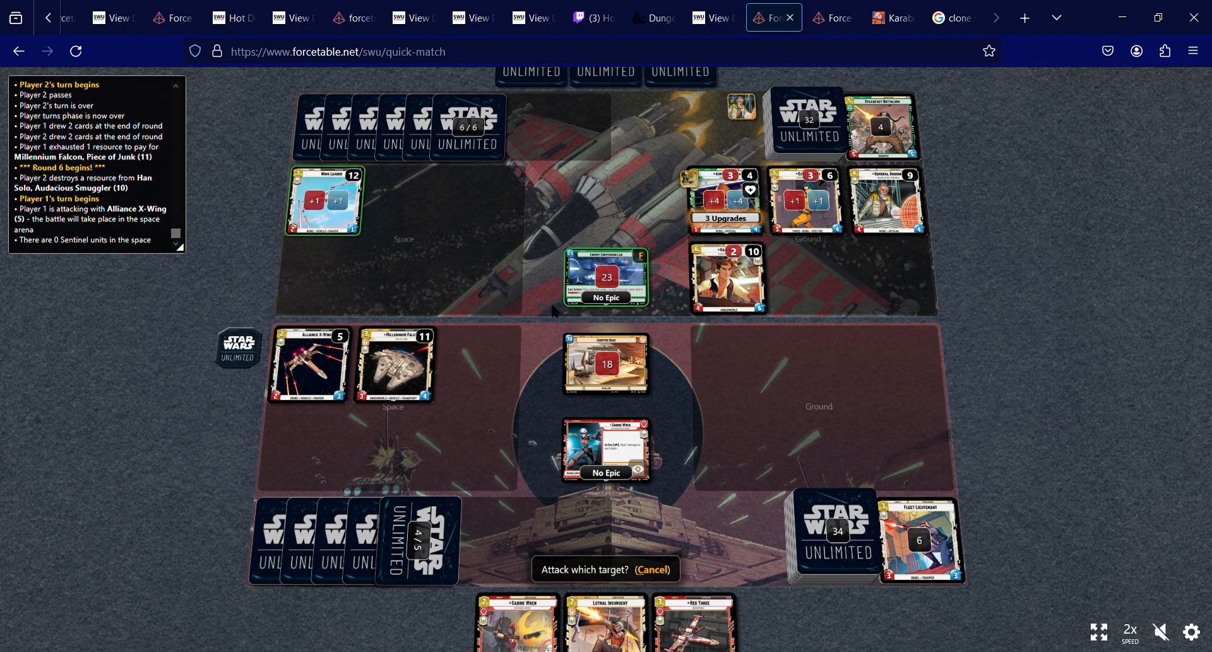
click(605, 277)
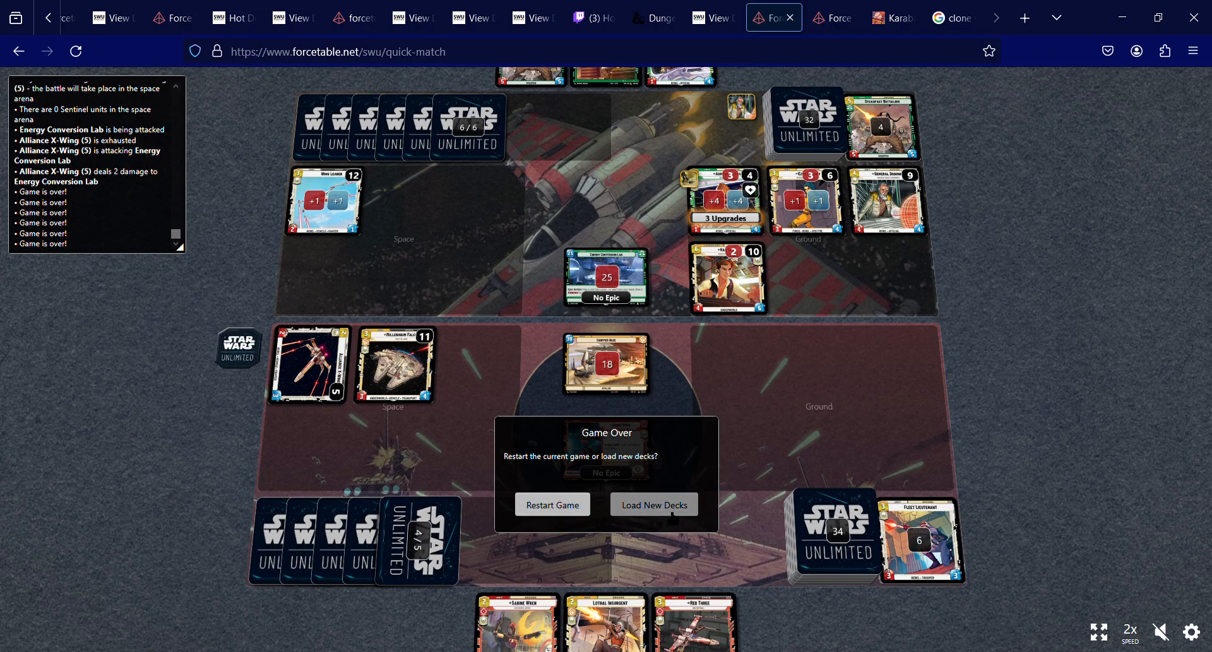
mouse_move(1150, 93)
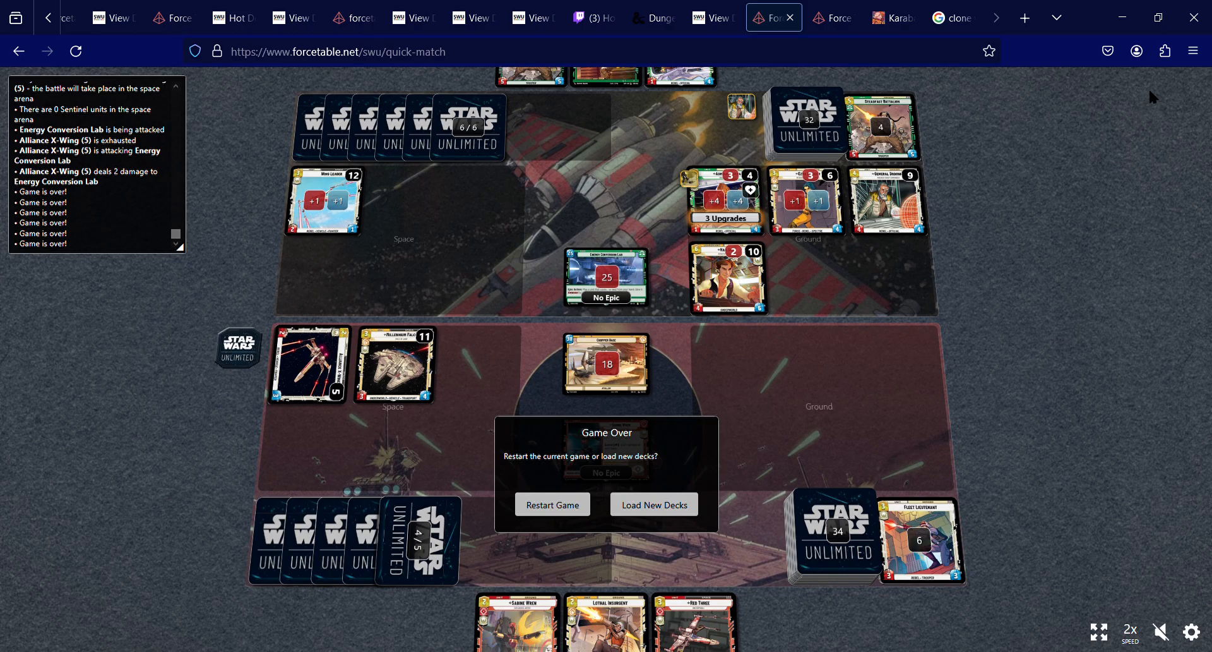
mouse_move(1140, 89)
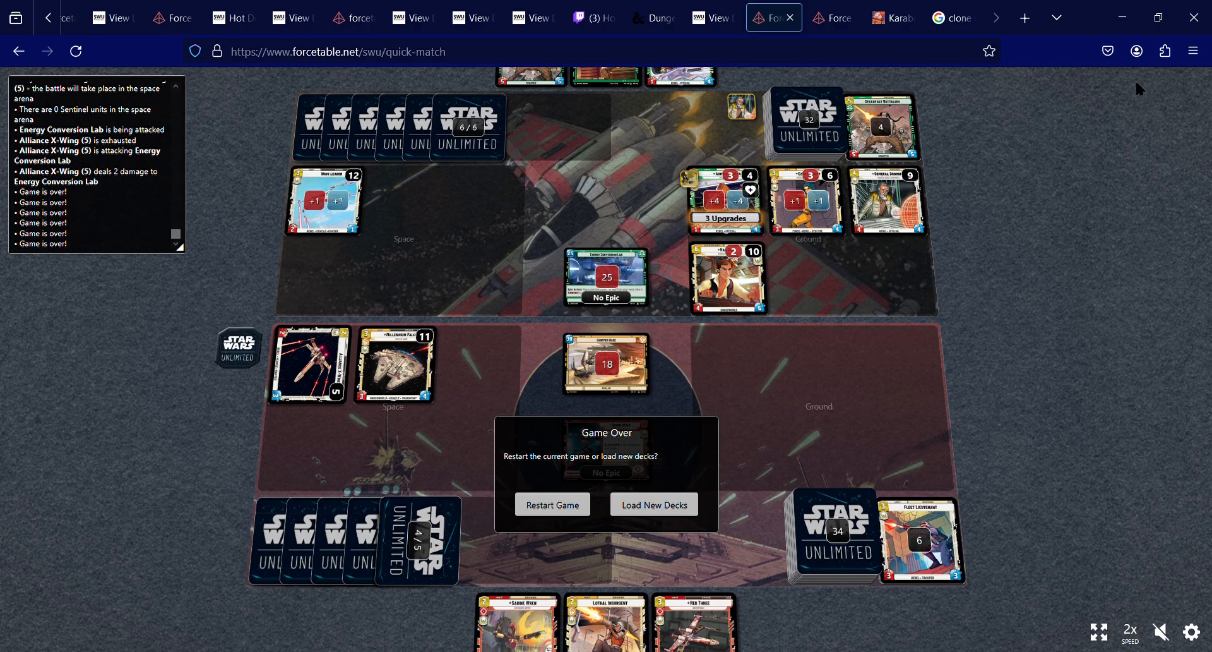